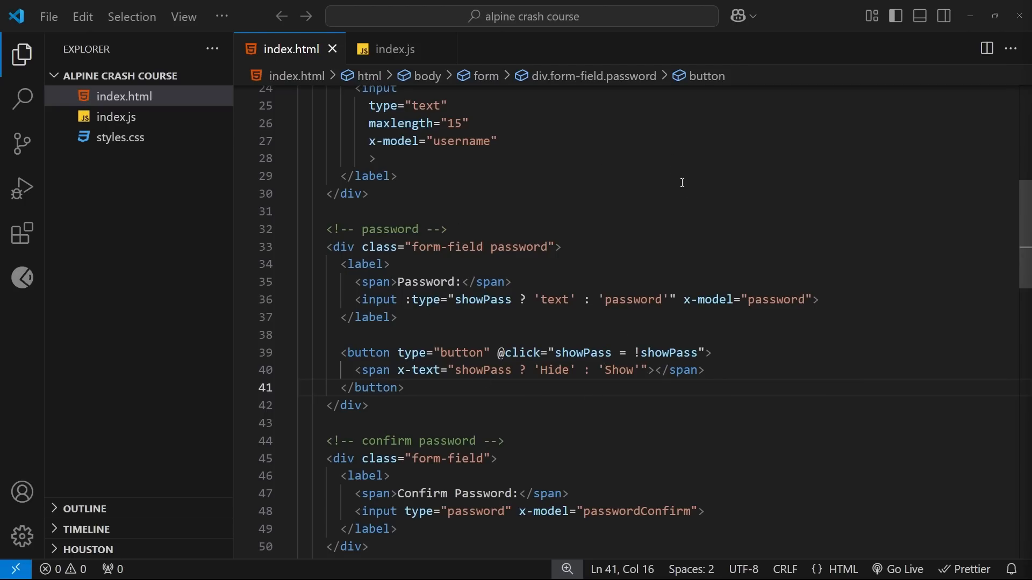
Review the signupForm data properties in index.js and the index.html markup
left_click(395, 49)
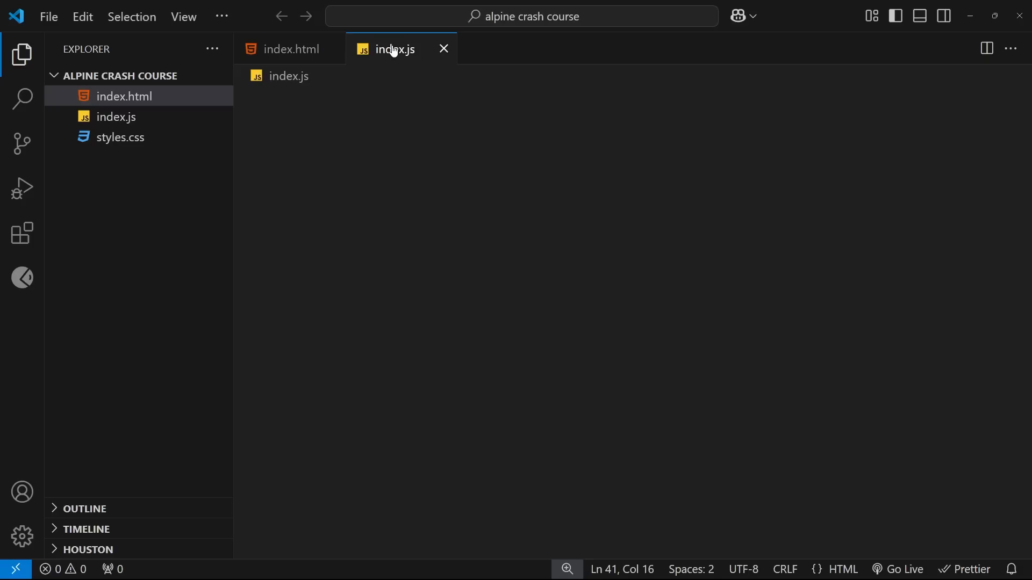
left_click_drag(326, 129, 439, 235)
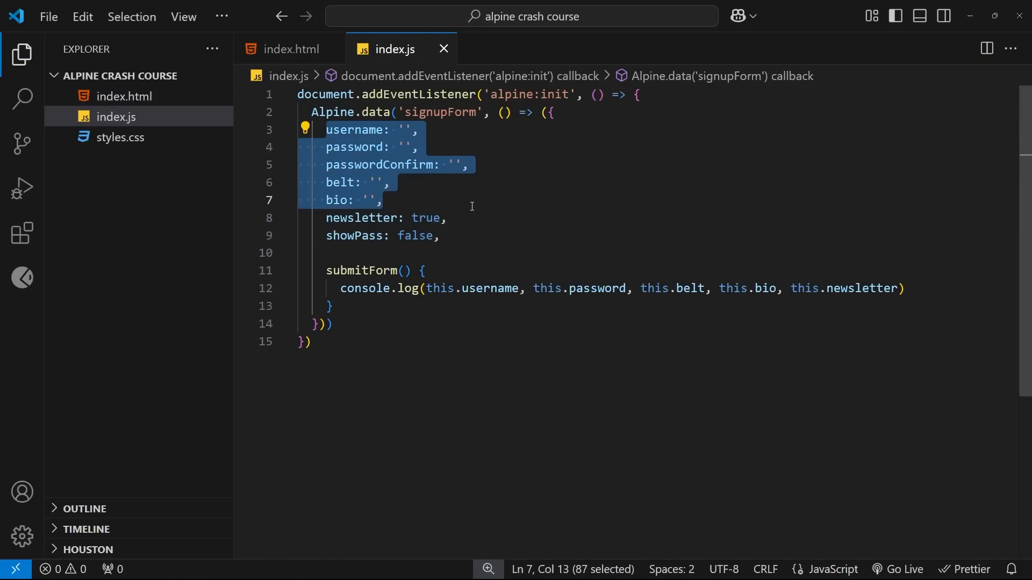
left_click(449, 217)
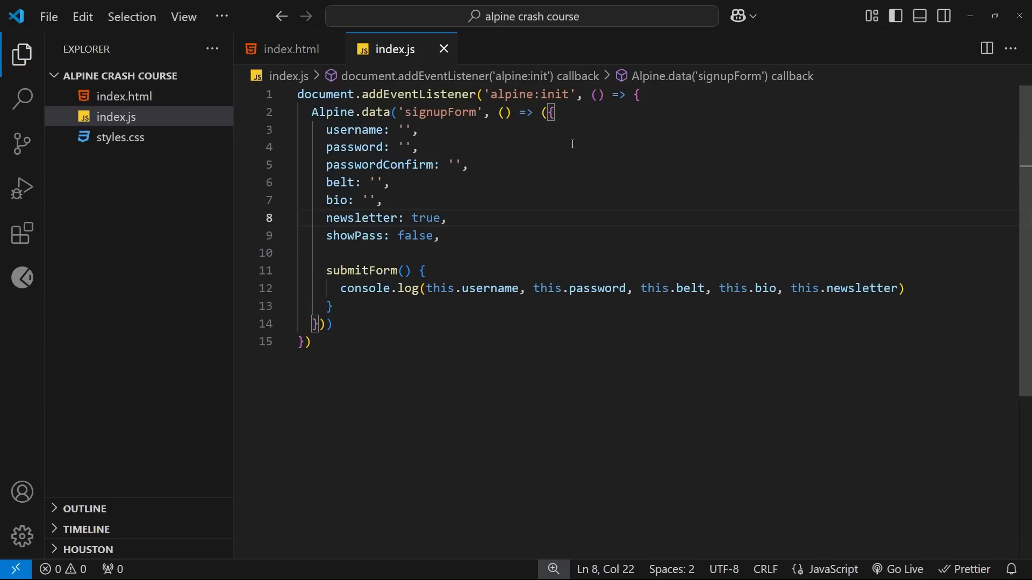
mouse_move(465, 144)
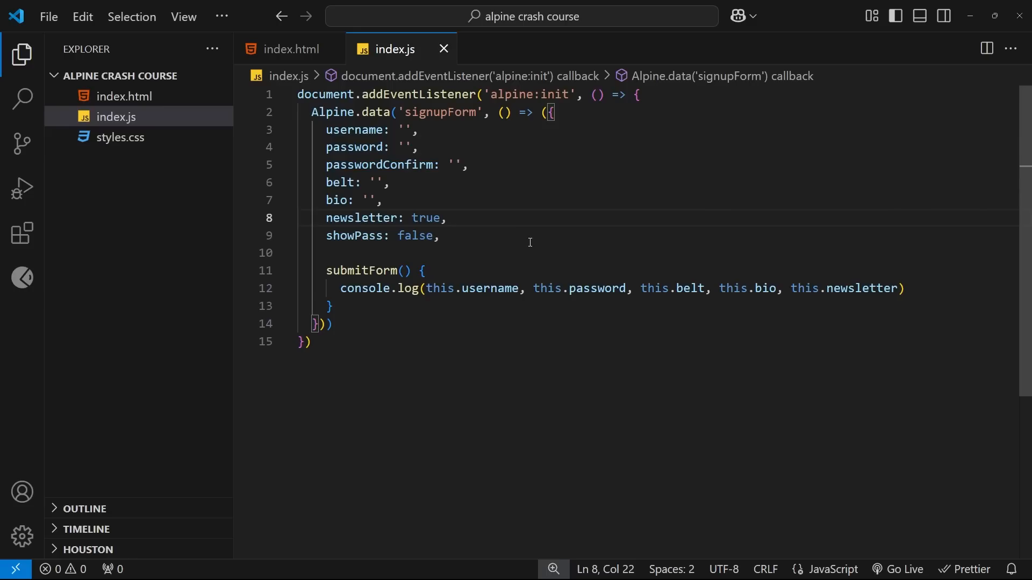
left_click(292, 49)
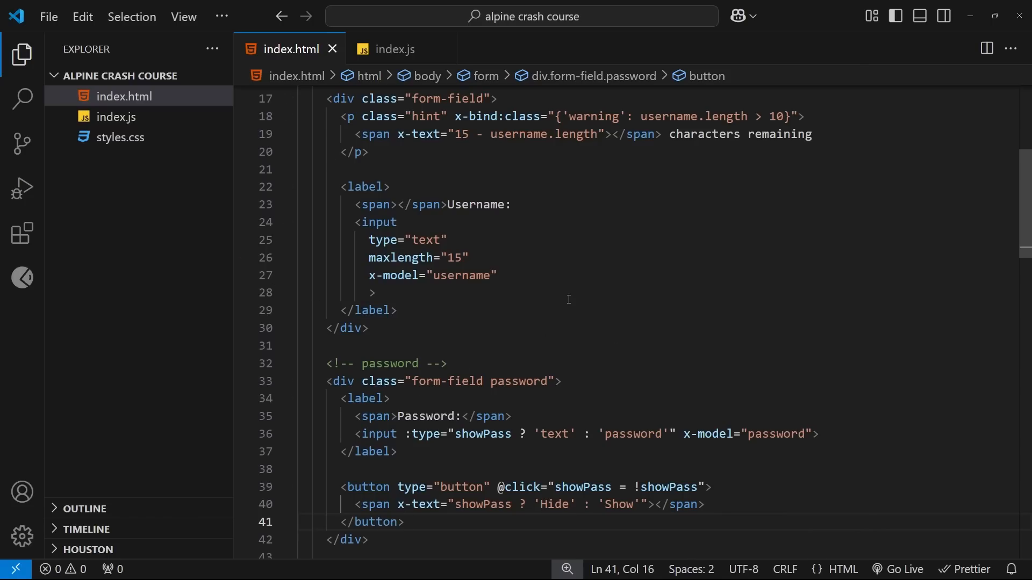
mouse_move(551, 277)
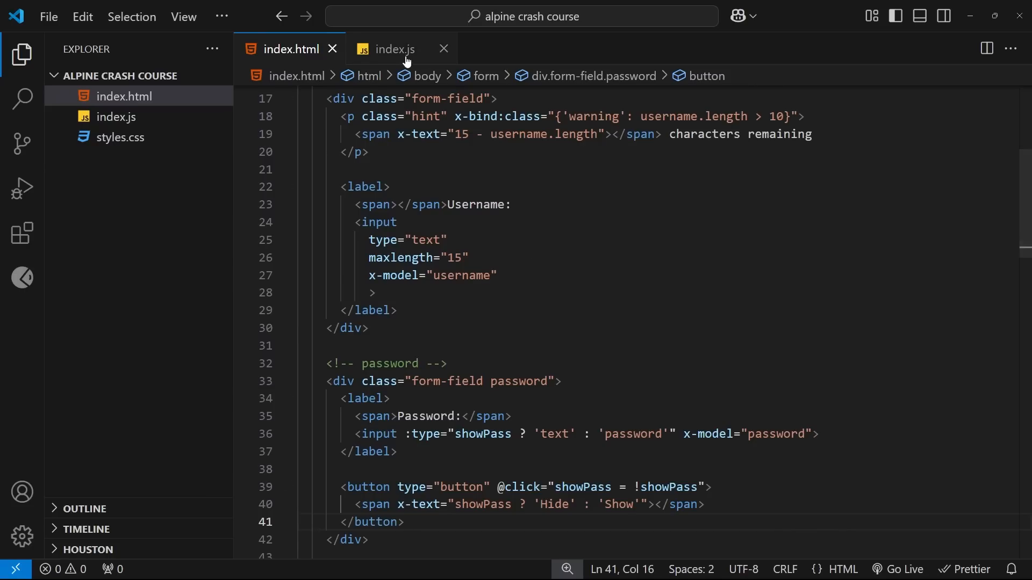
Add validateForm() {} above submitForm and errors: {} after showPass, starting the method body
left_click(387, 49)
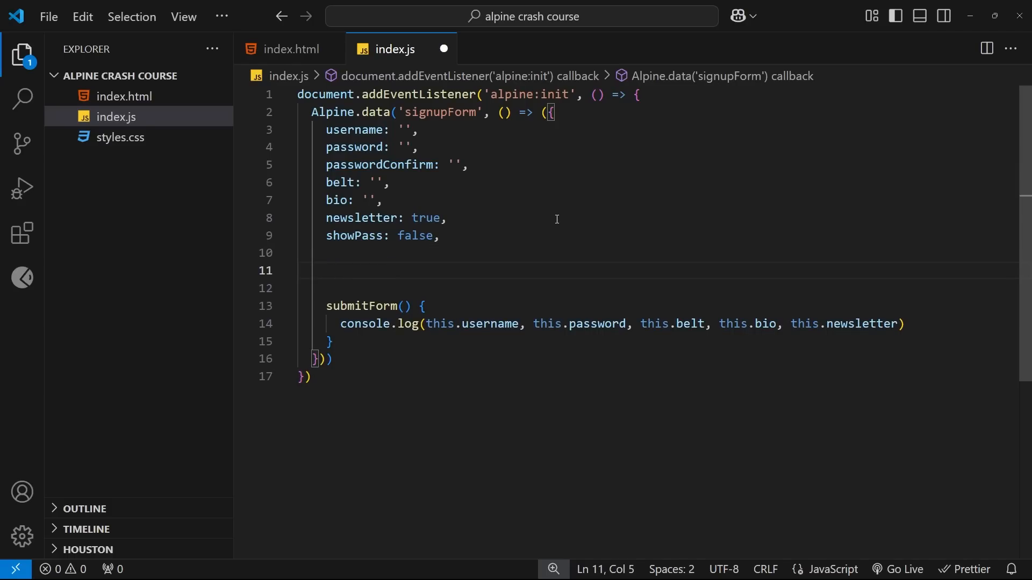
type("validateForm")
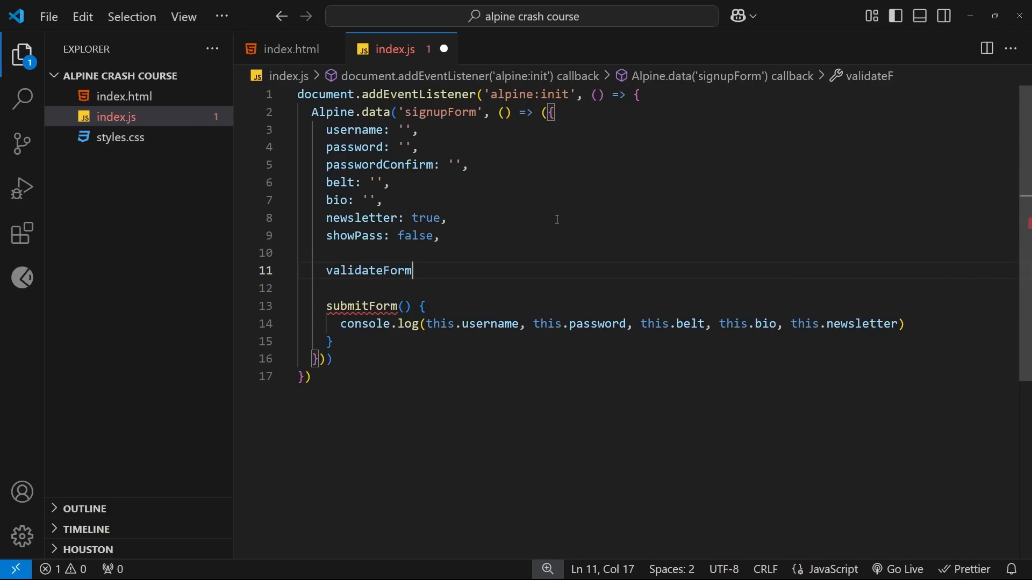
type("() {}")
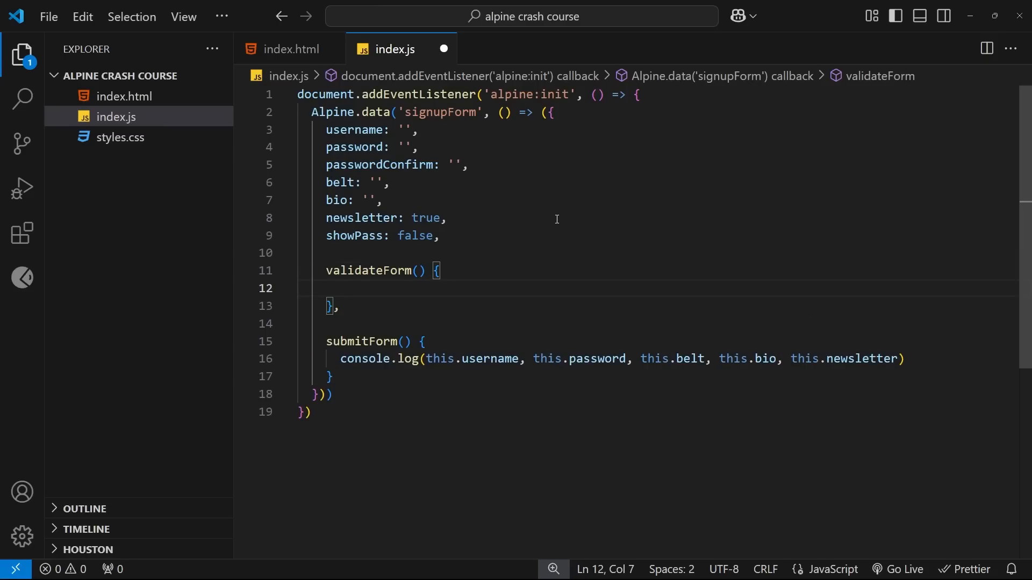
mouse_move(560, 248)
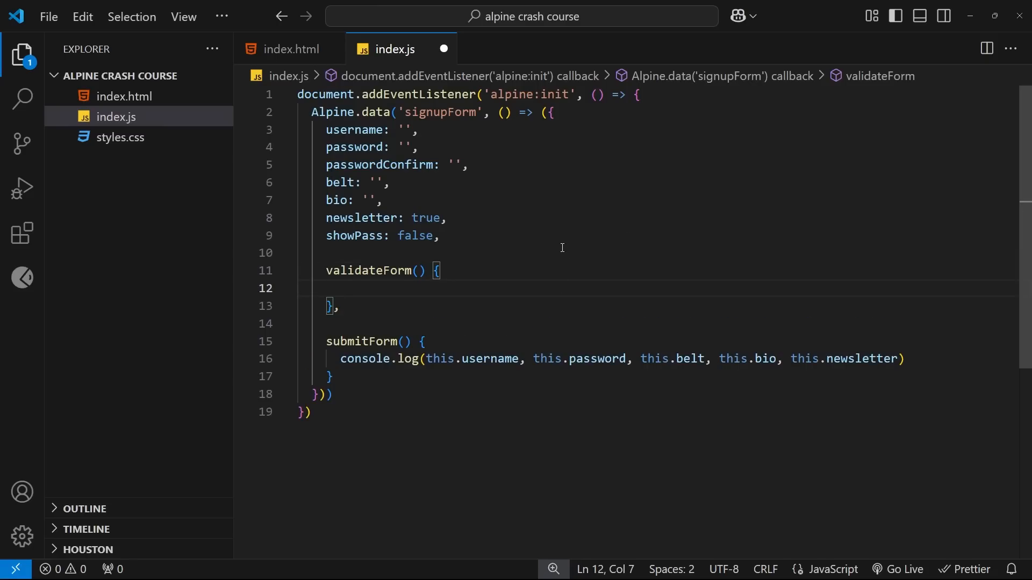
left_click(466, 235)
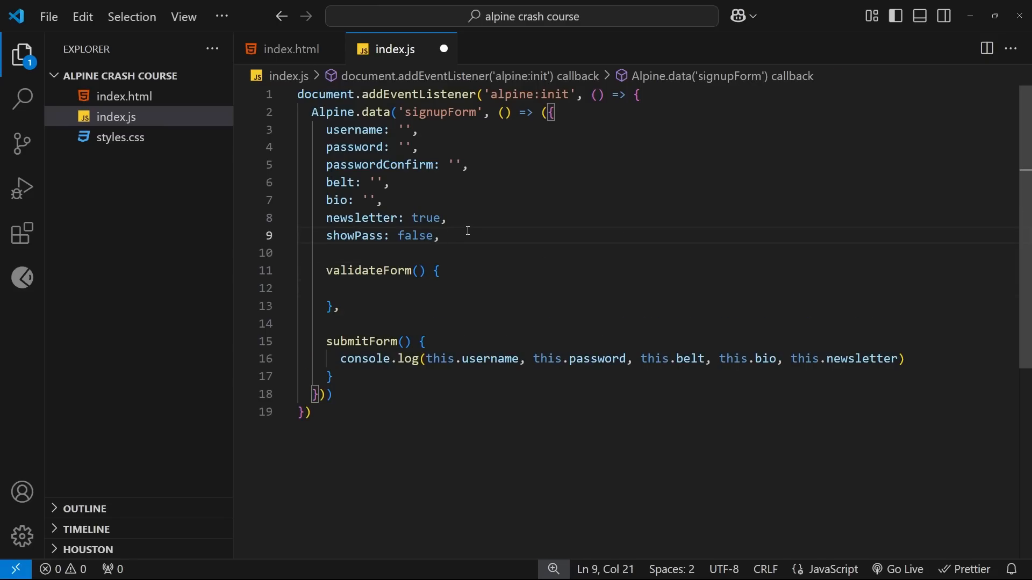
type("errors:")
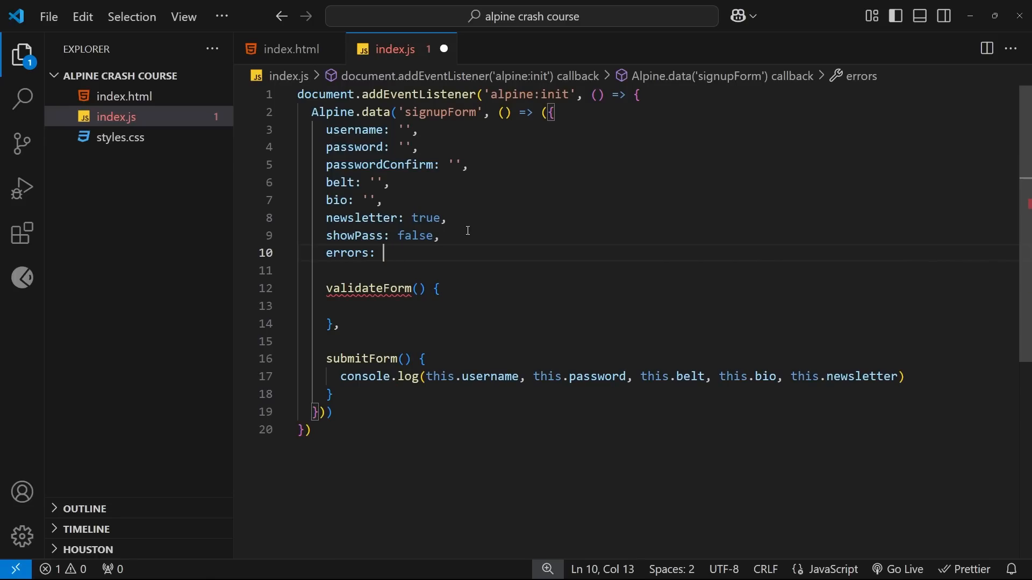
type("{},")
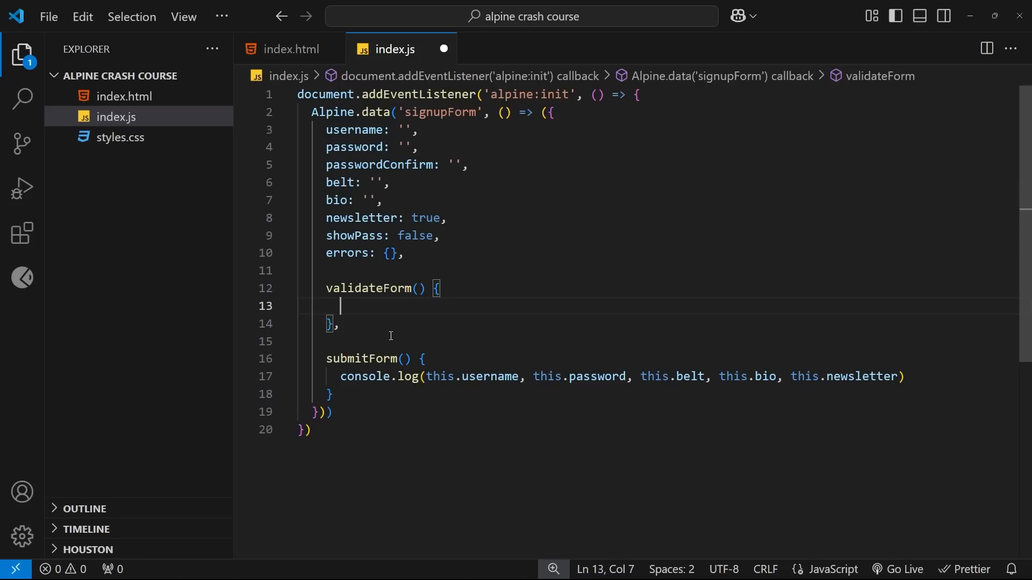
type("this")
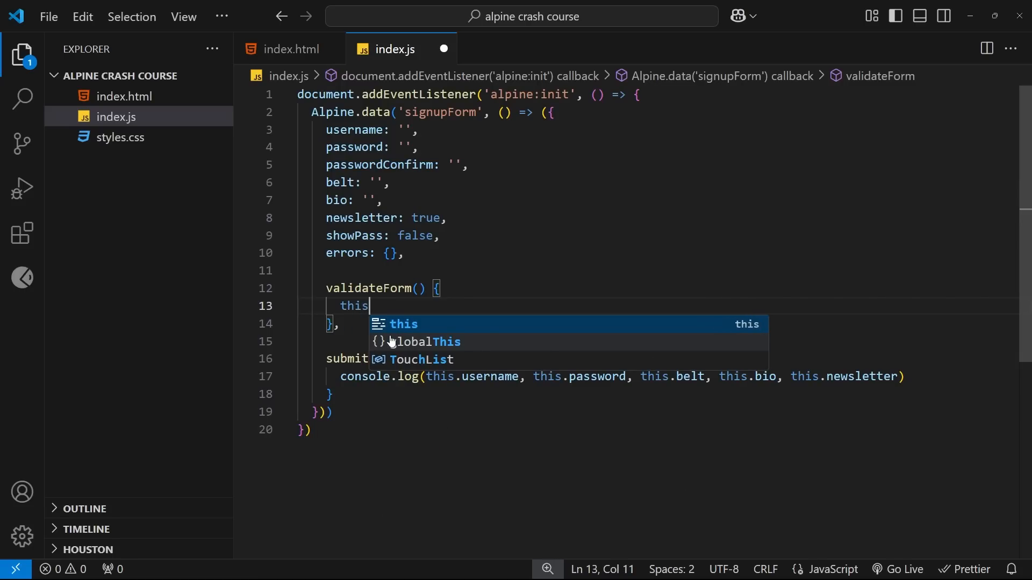
Reset this.errors to {} and open an if checking this.username.length < 3
type(".errors = {")
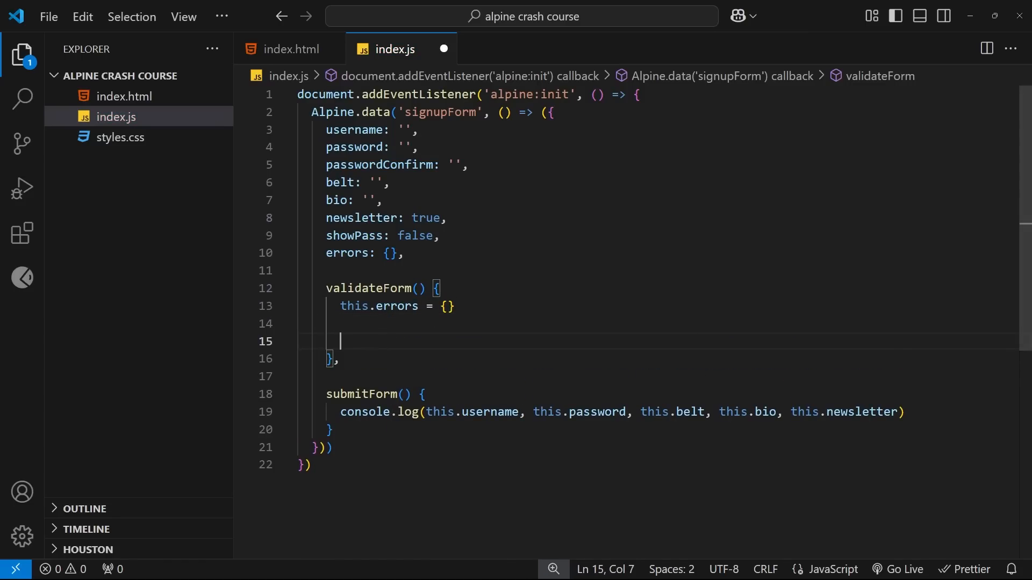
left_click_drag(325, 130, 418, 164)
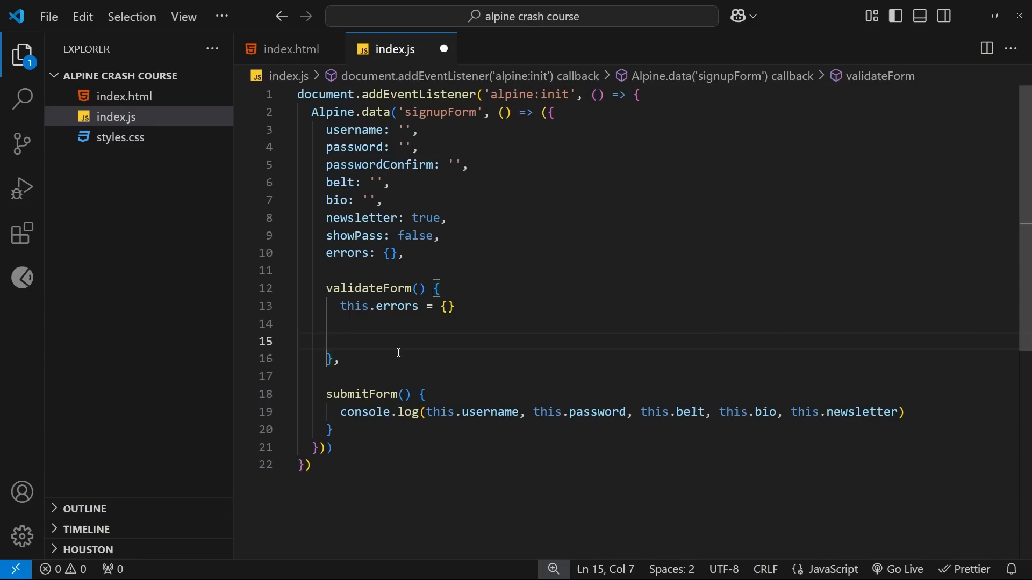
type("if () {")
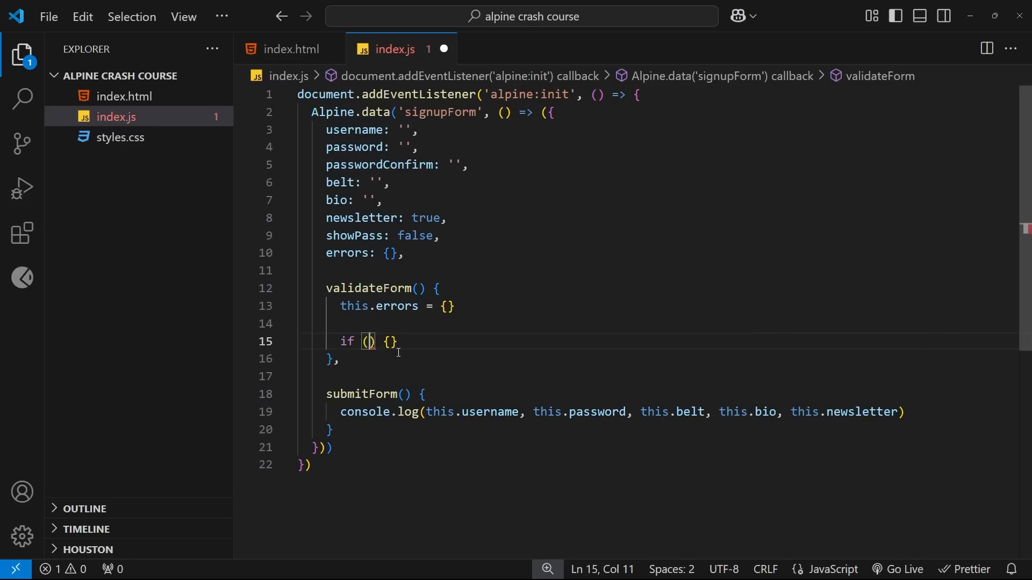
type("this.username")
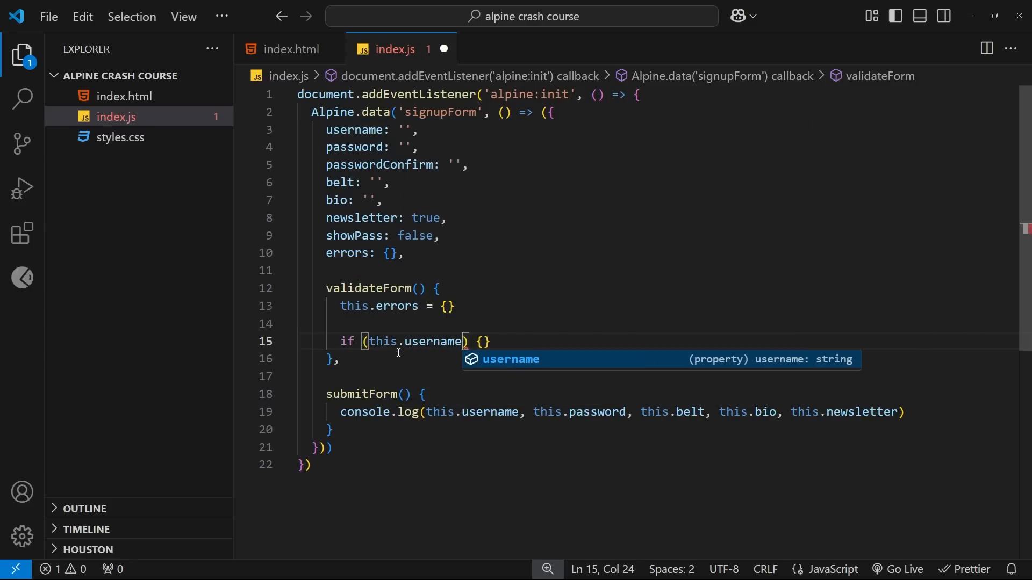
type(".length <")
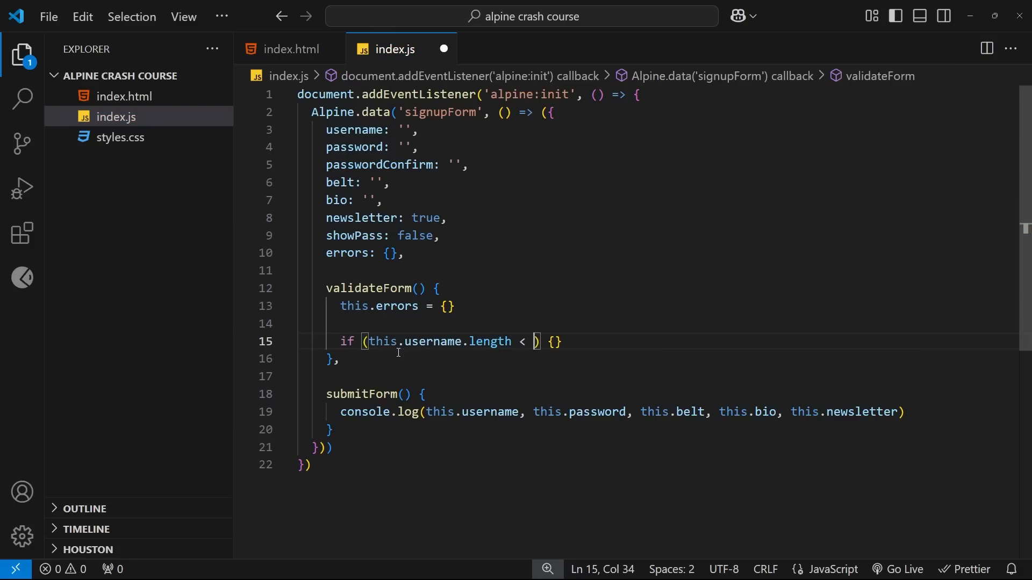
type("3")
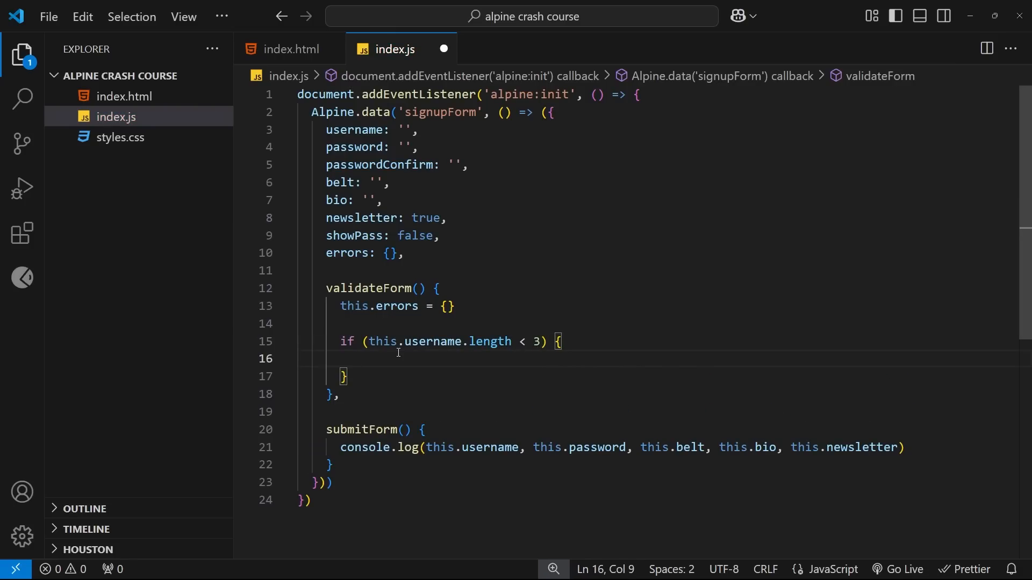
mouse_move(452, 390)
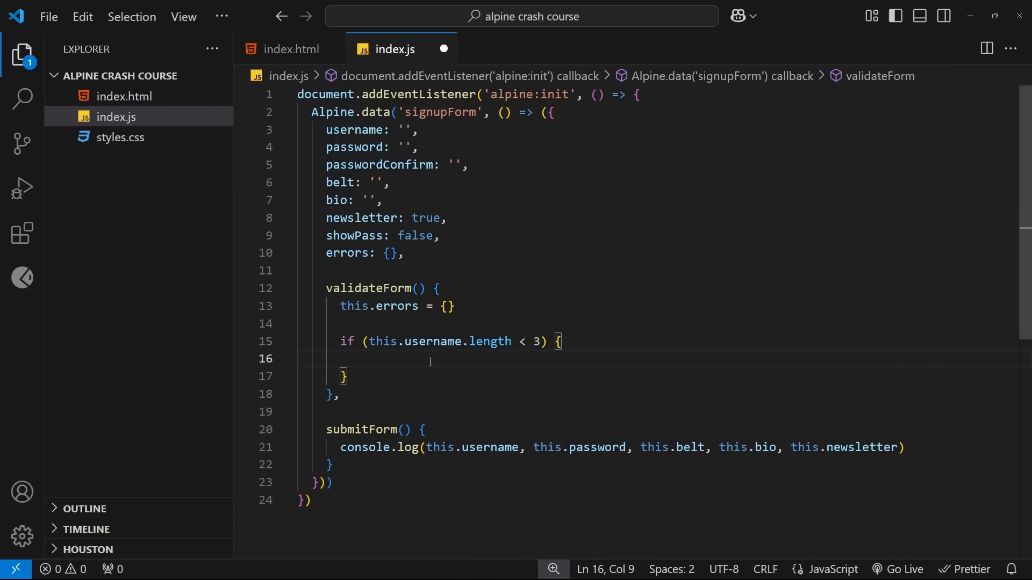
Set this.errors.username to 'Username must be at least 3 characters.' inside that if
type("this.er")
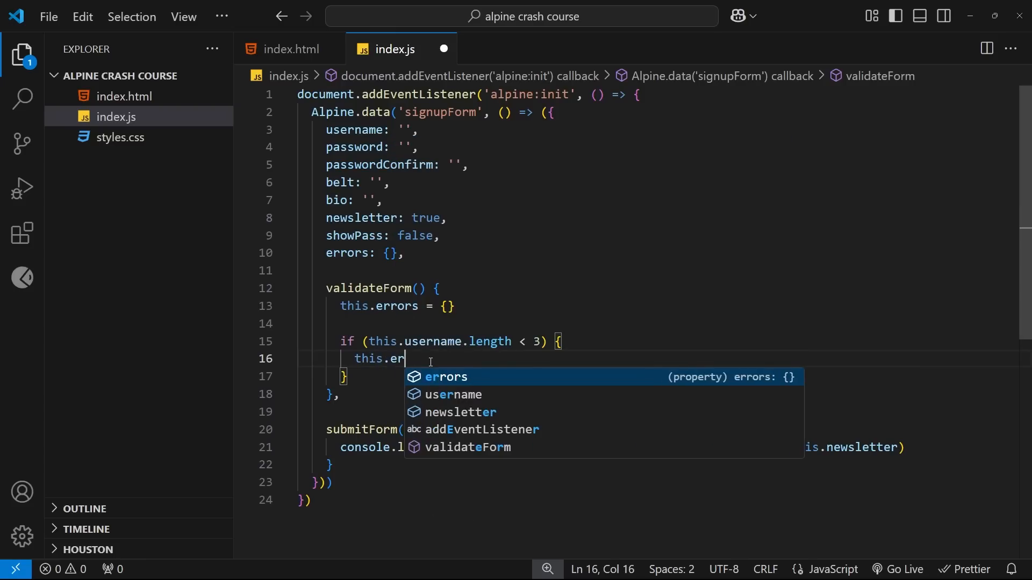
type("rors.username")
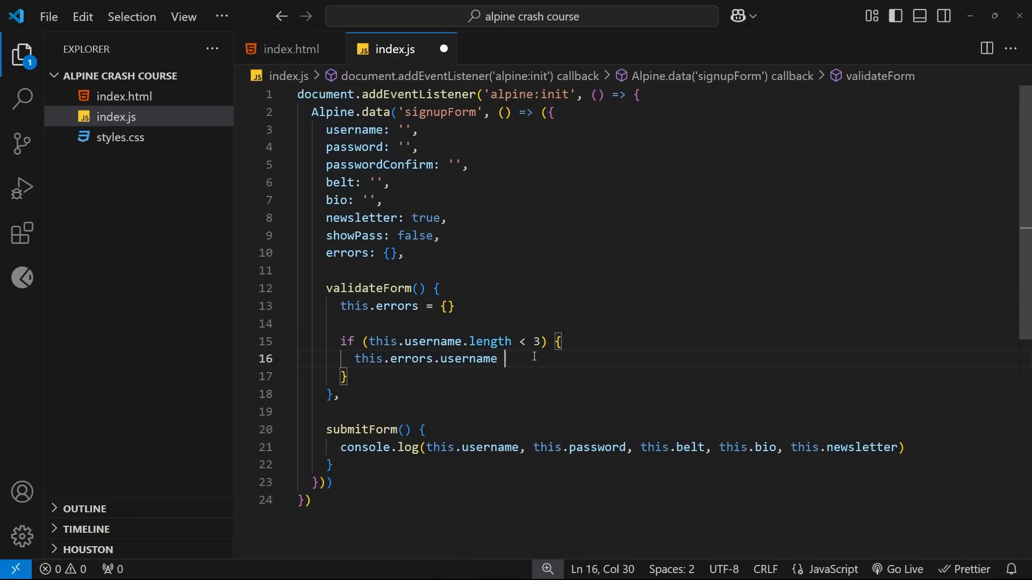
type("= 'U")
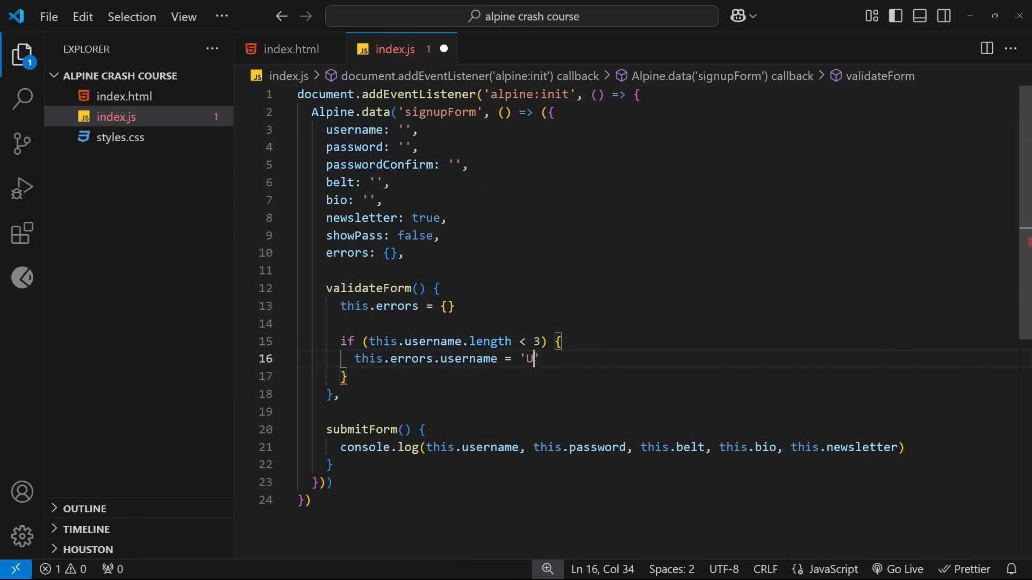
type("sername m")
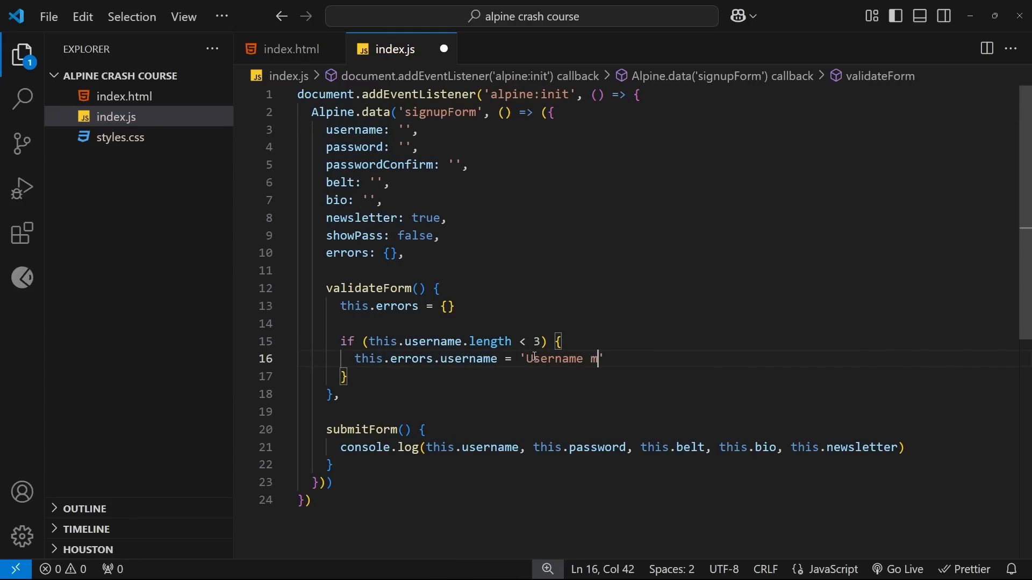
type("ust be at least 3 characters")
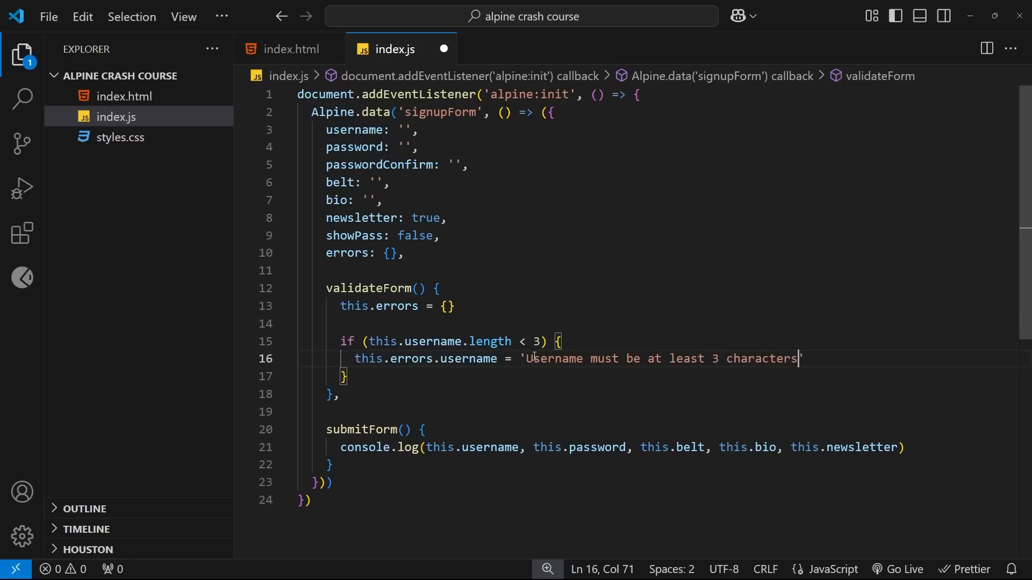
type(".")
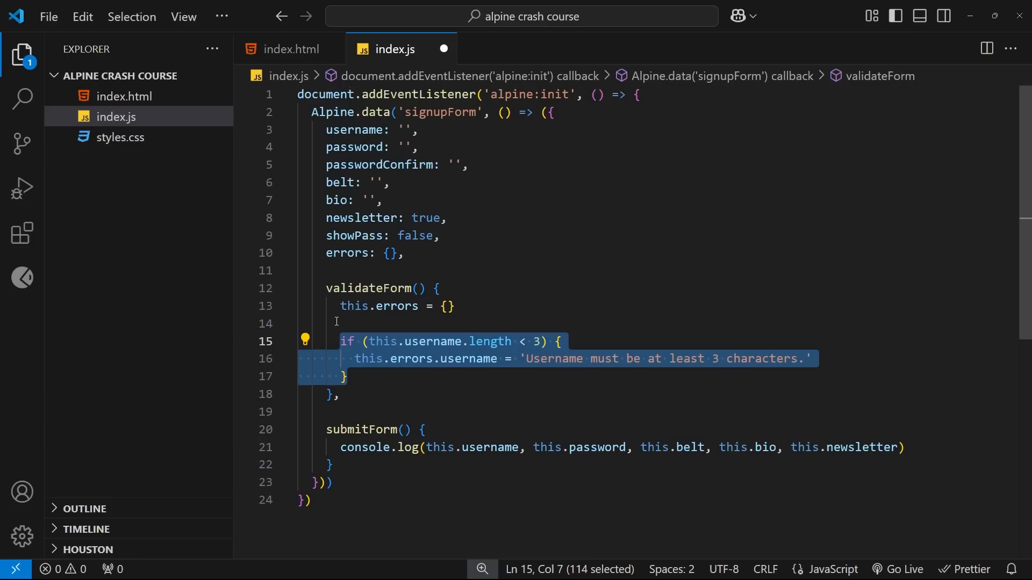
left_click(777, 393)
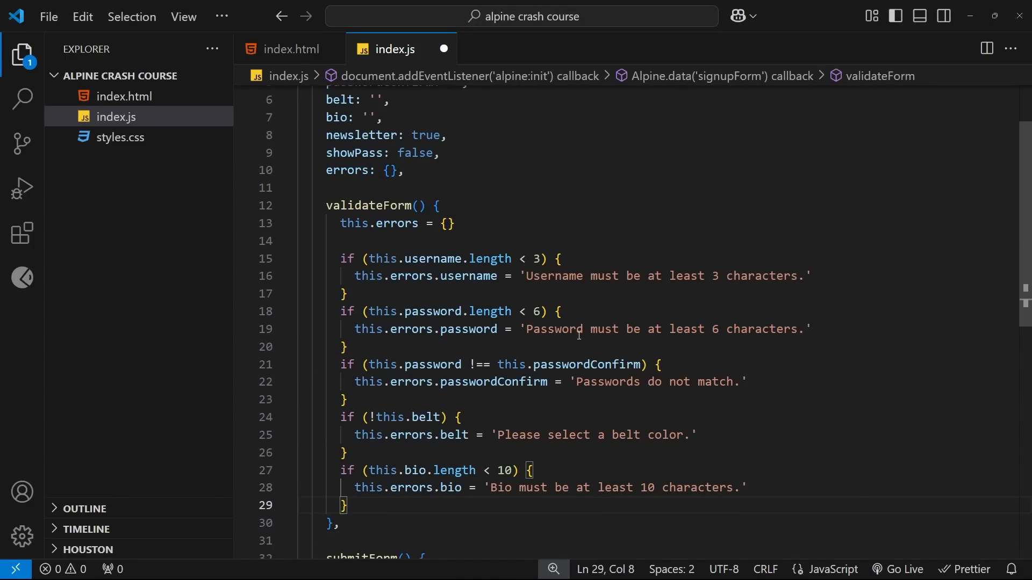
mouse_move(523, 290)
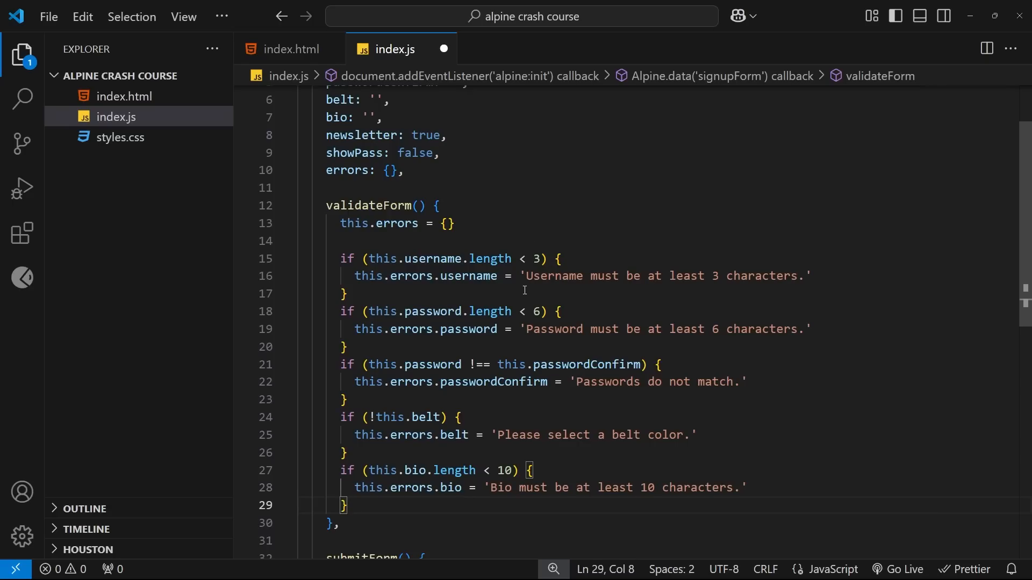
mouse_move(454, 120)
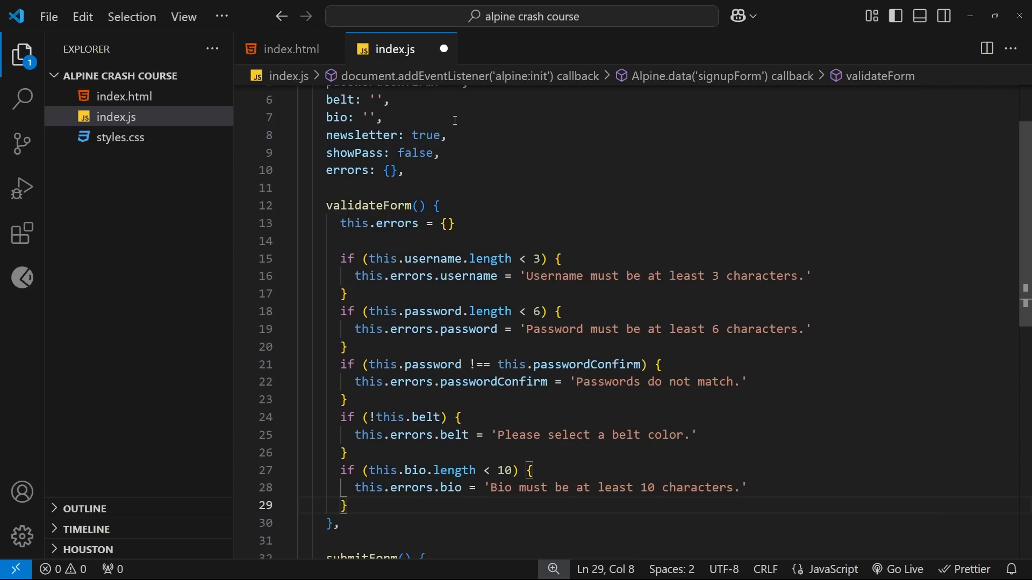
mouse_move(351, 312)
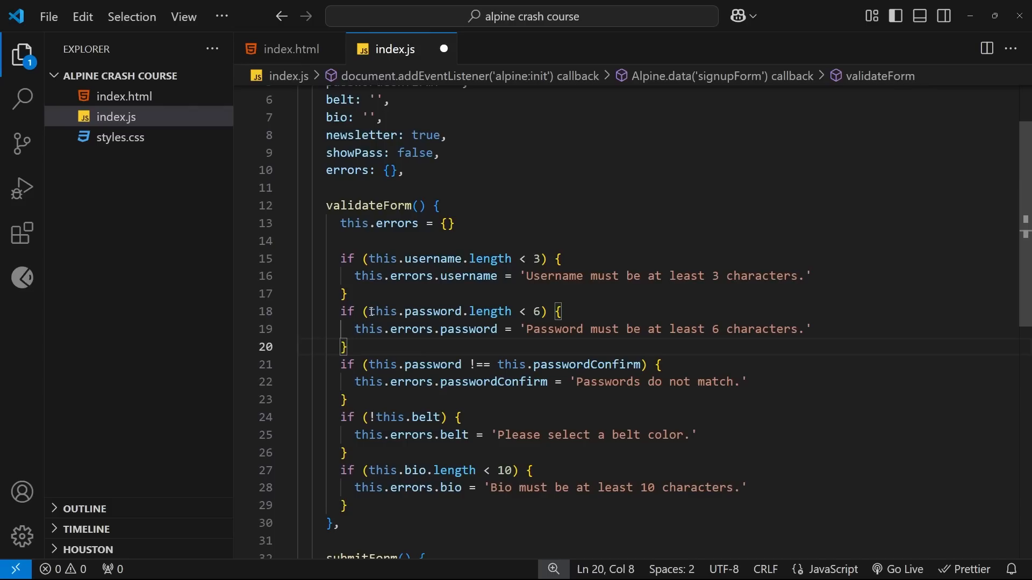
left_click_drag(369, 311, 506, 311)
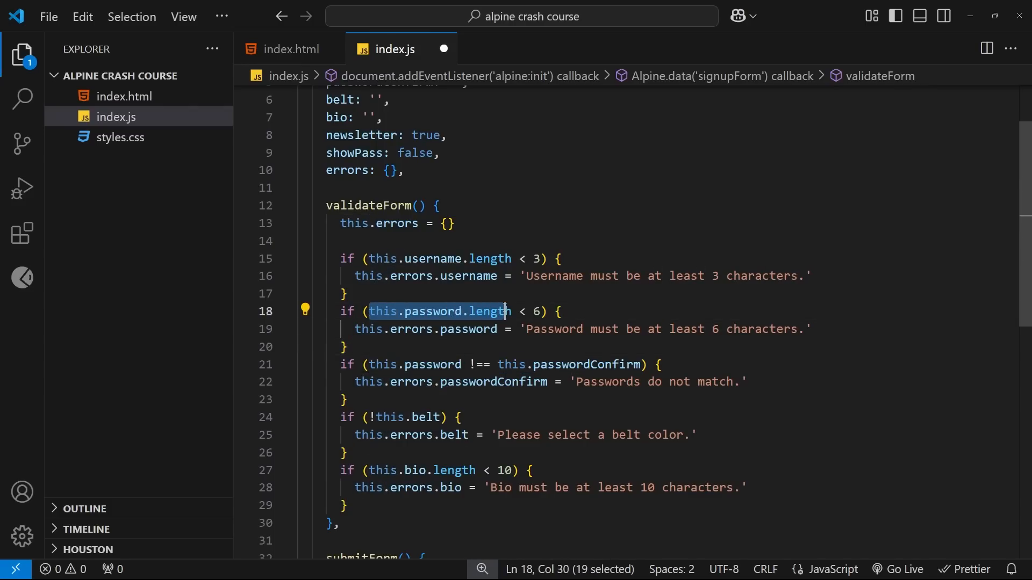
left_click_drag(505, 311, 542, 311)
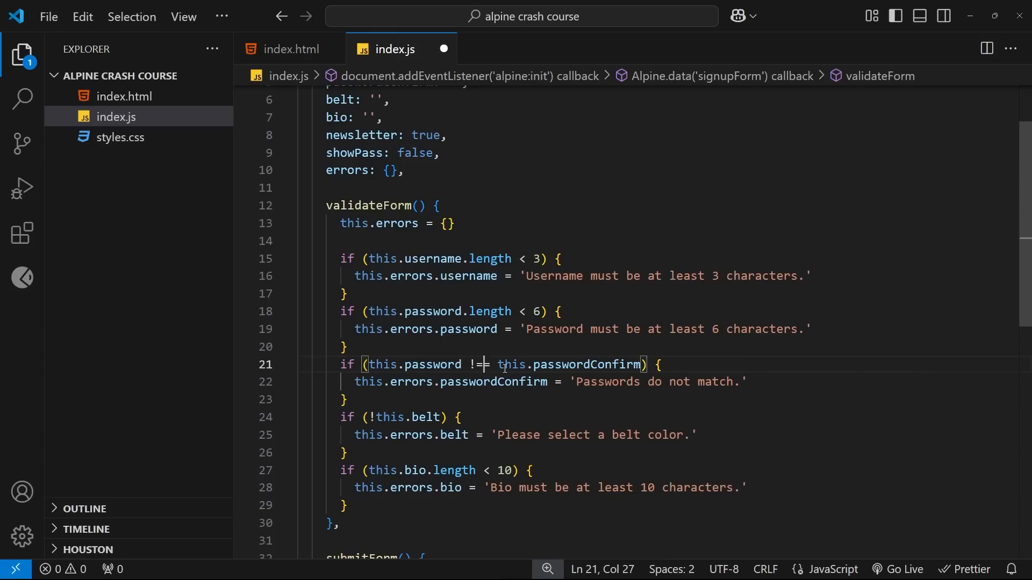
type("=")
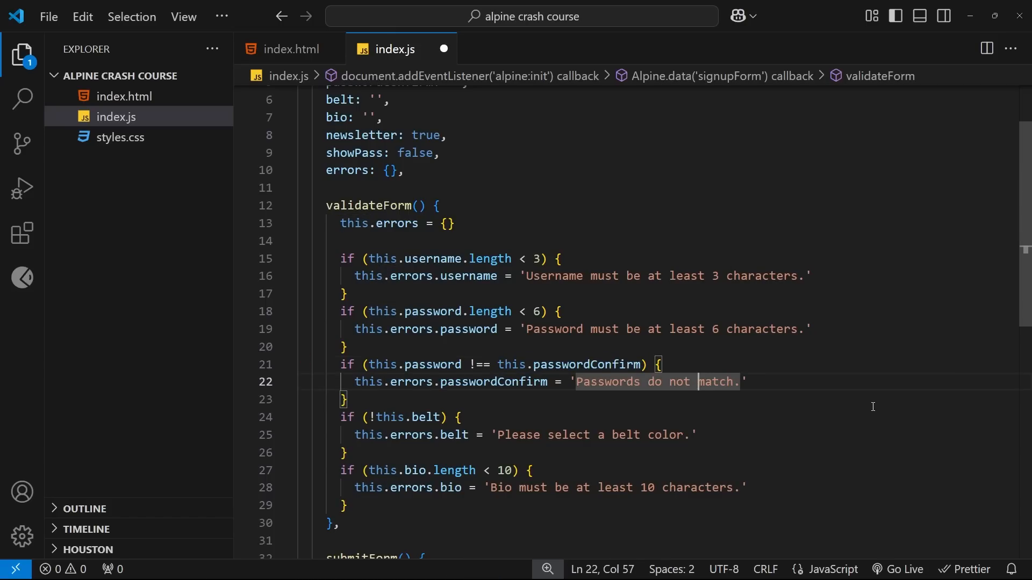
mouse_move(621, 402)
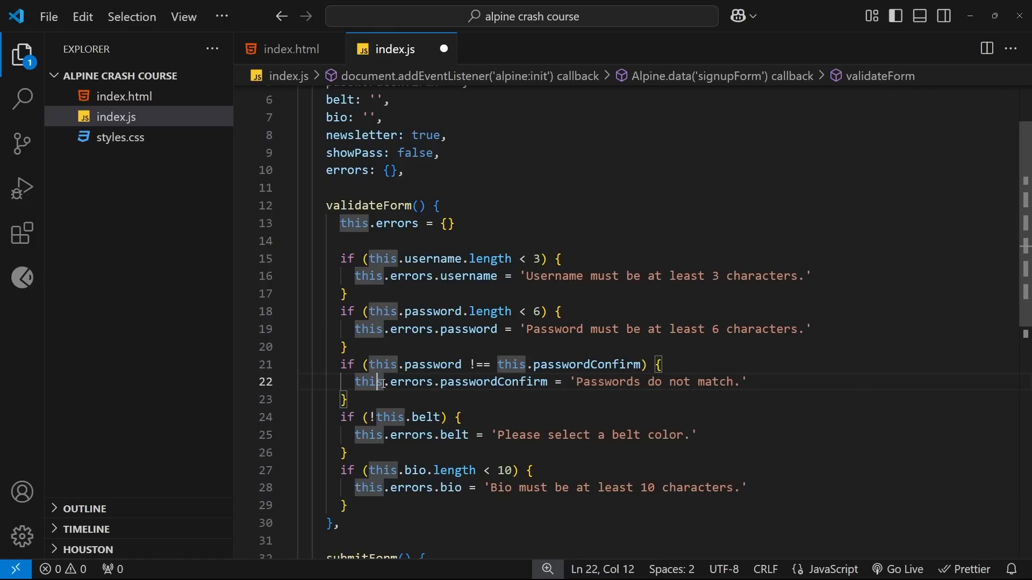
left_click_drag(385, 382, 523, 381)
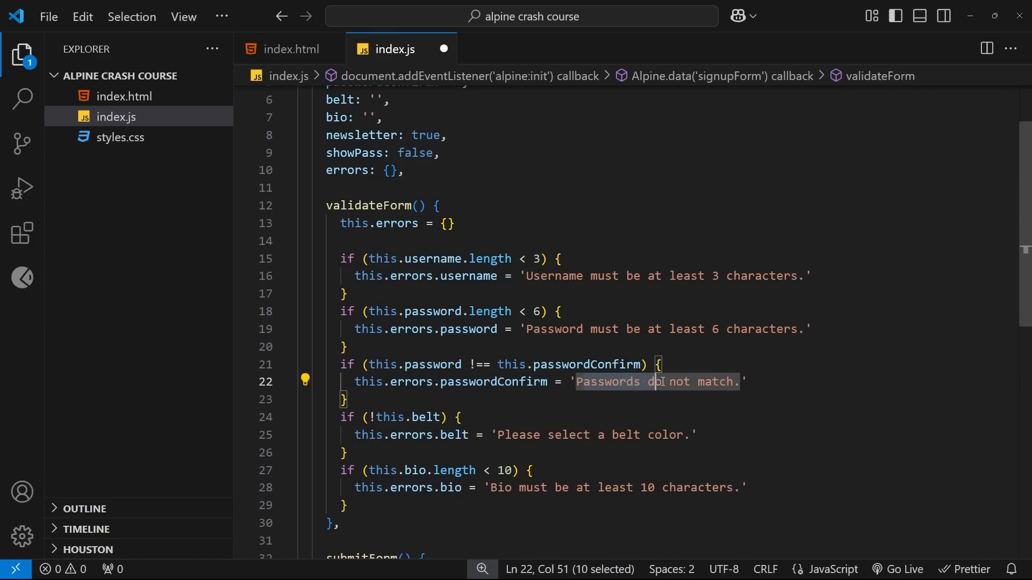
double_click(493, 381)
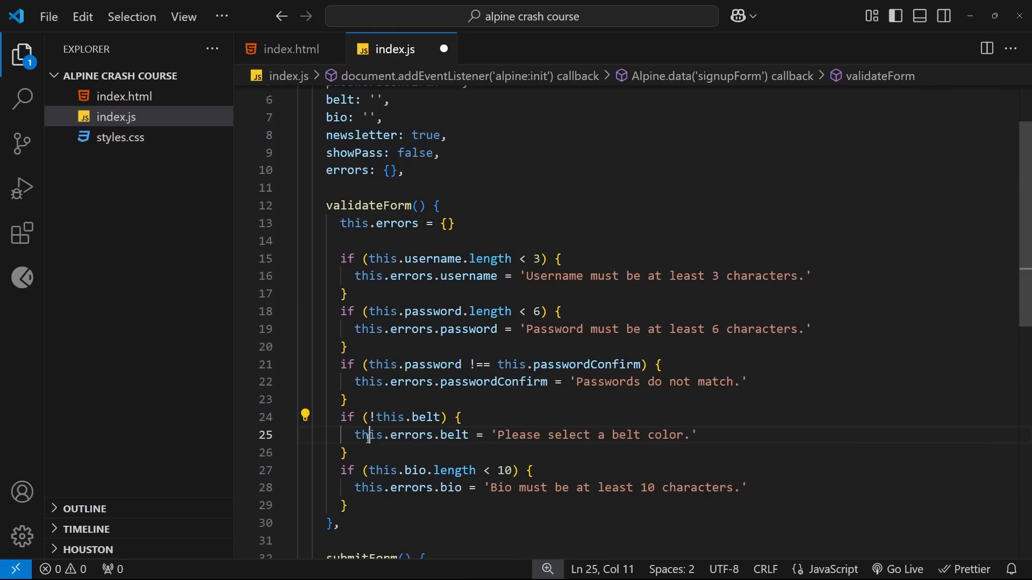
double_click(453, 434)
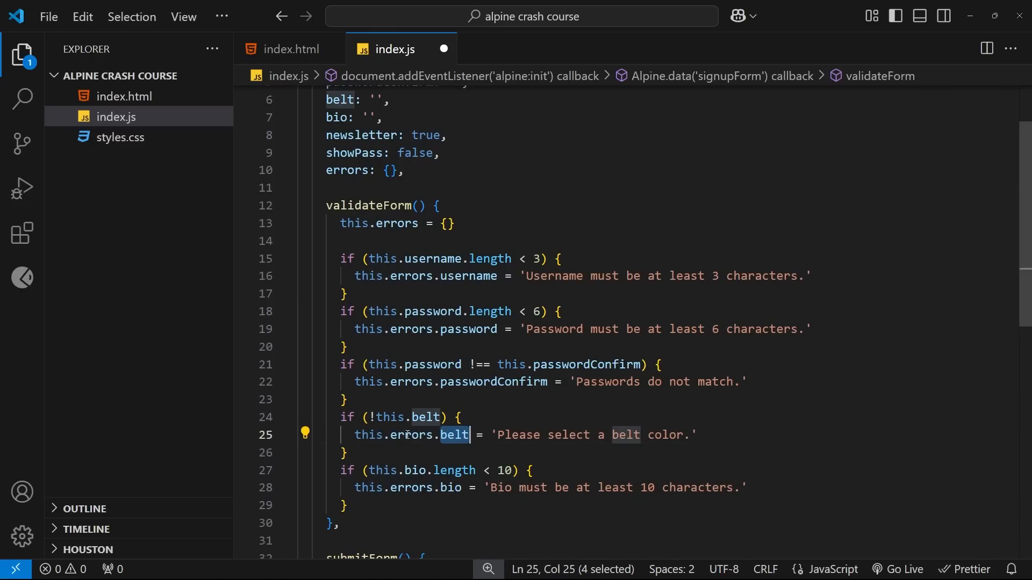
left_click_drag(498, 434, 638, 434)
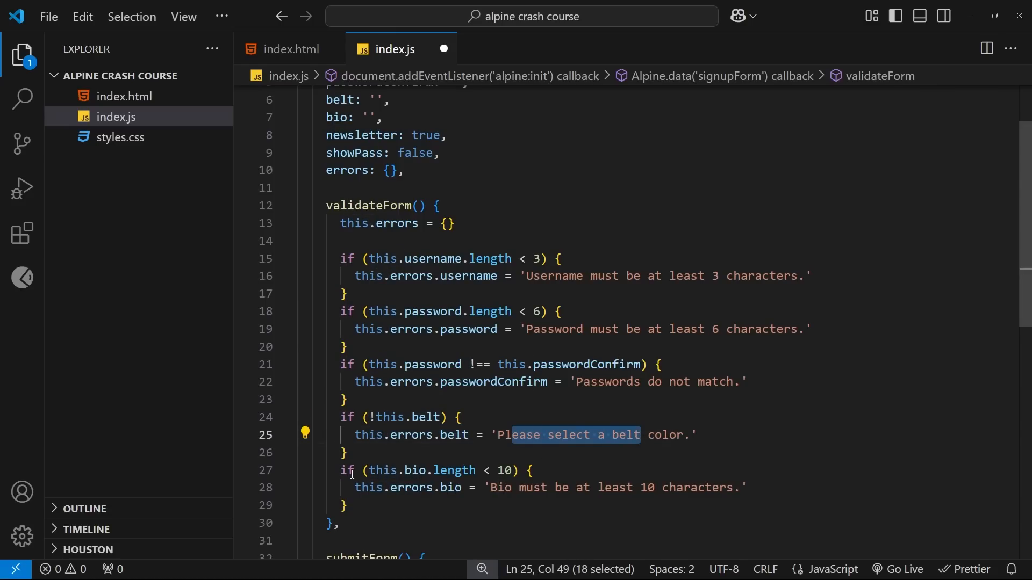
double_click(416, 470)
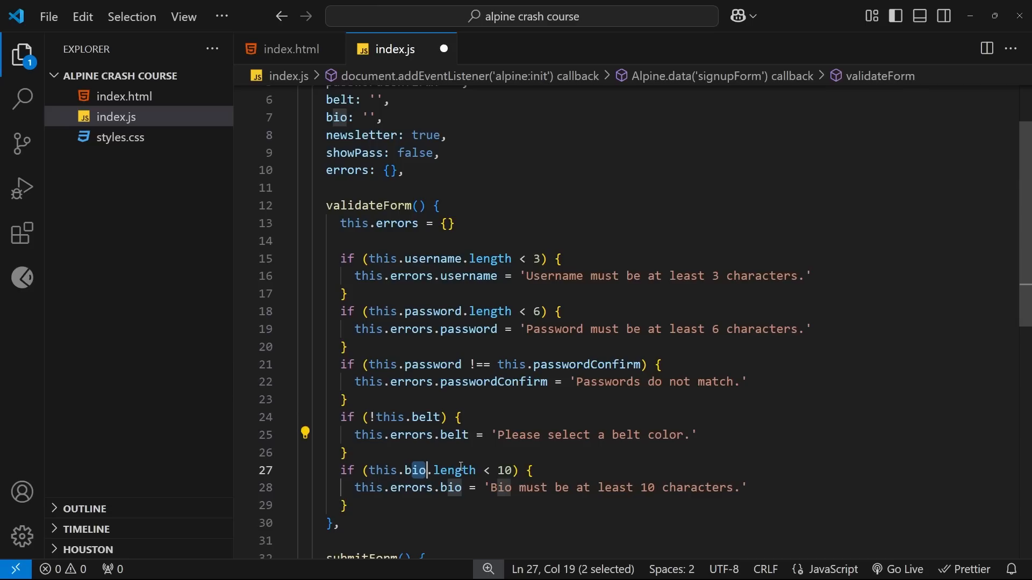
double_click(503, 469)
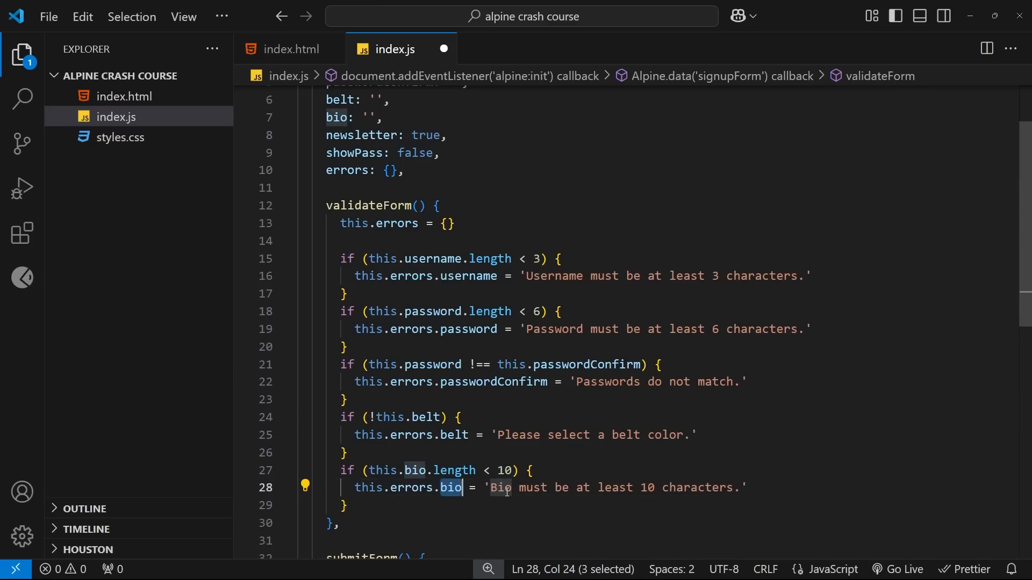
left_click(747, 488)
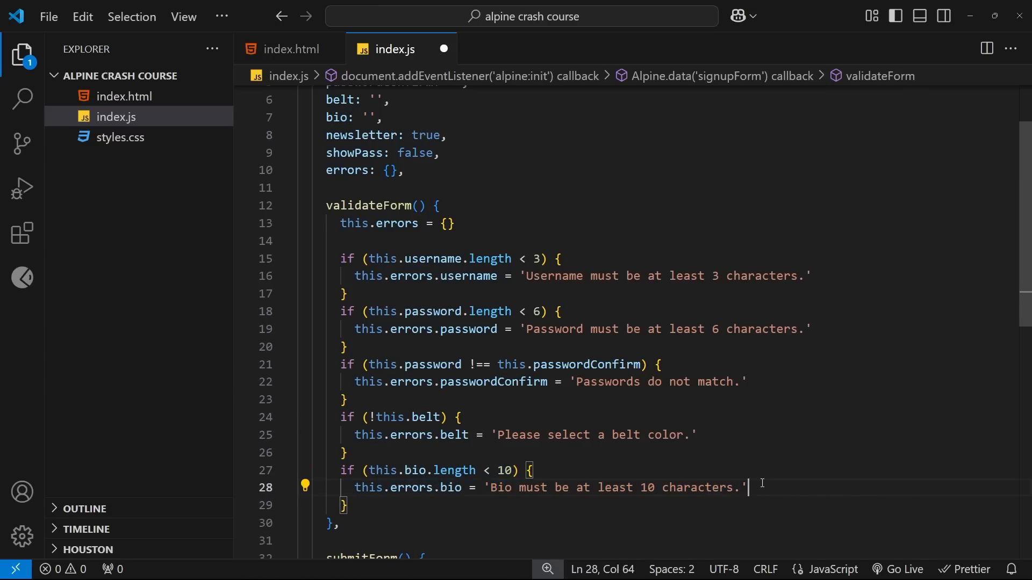
scroll("down", 3)
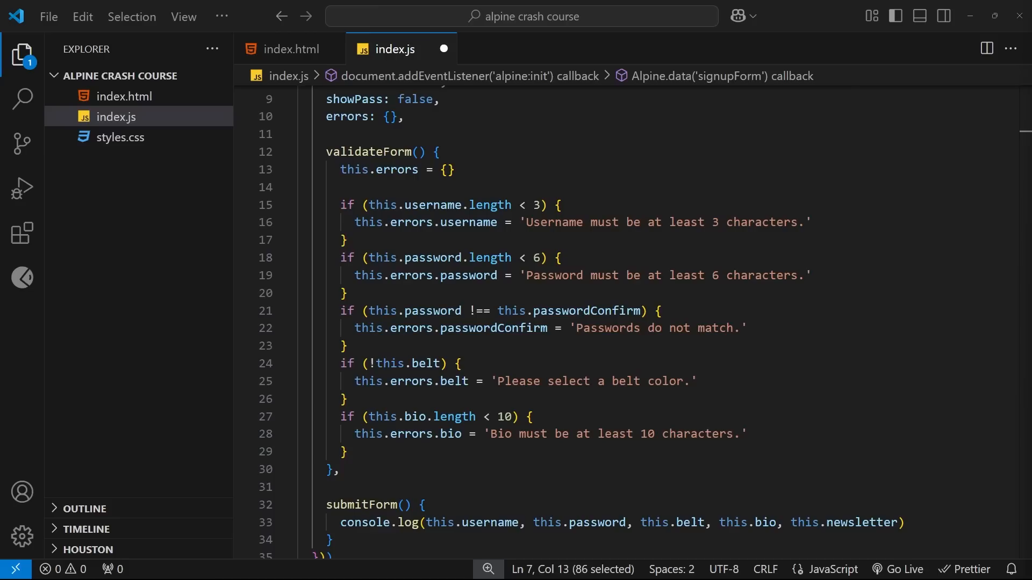
double_click(375, 152)
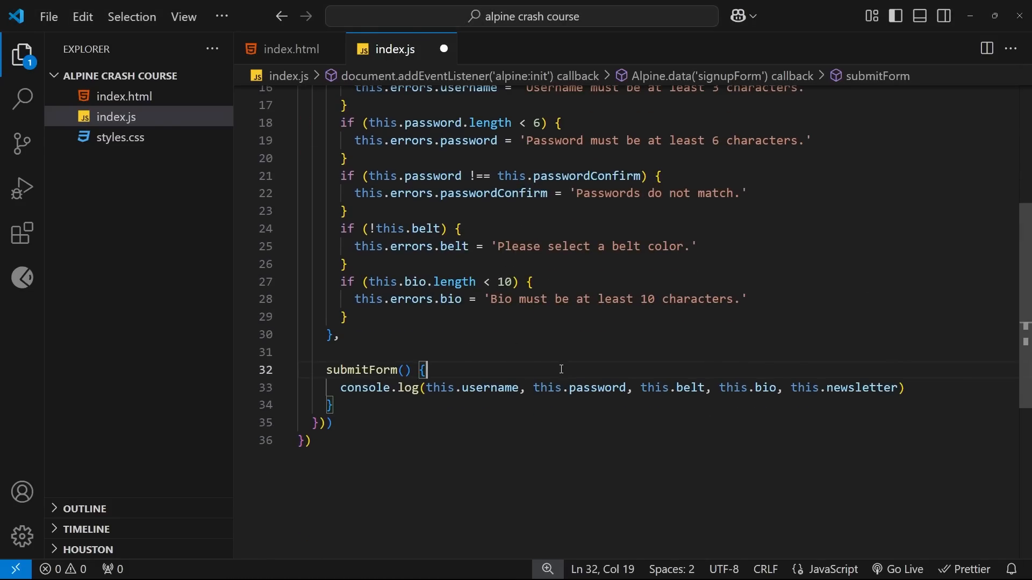
Insert a this.validateForm() call at the top of submitForm
key("Enter")
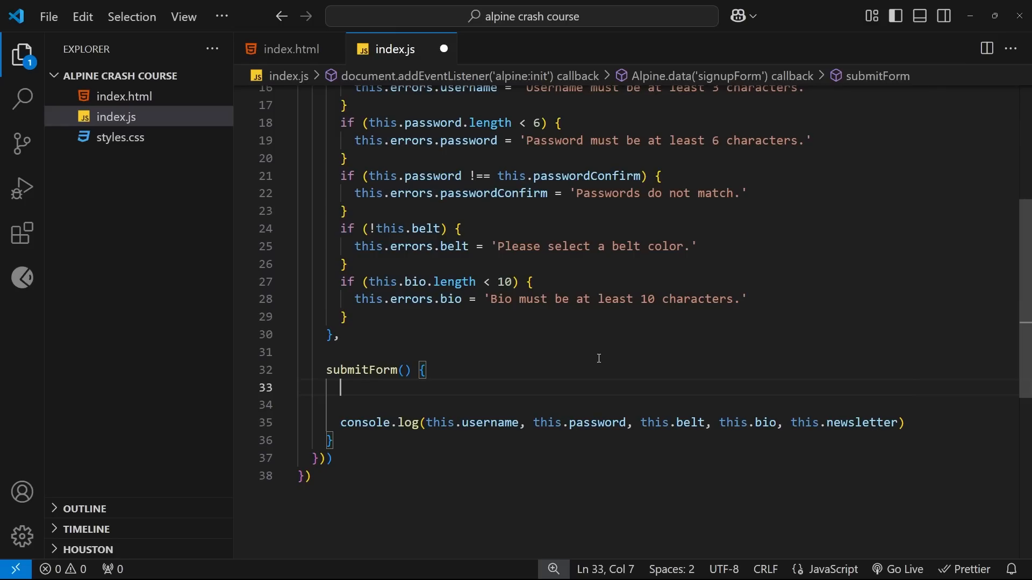
type("this.v")
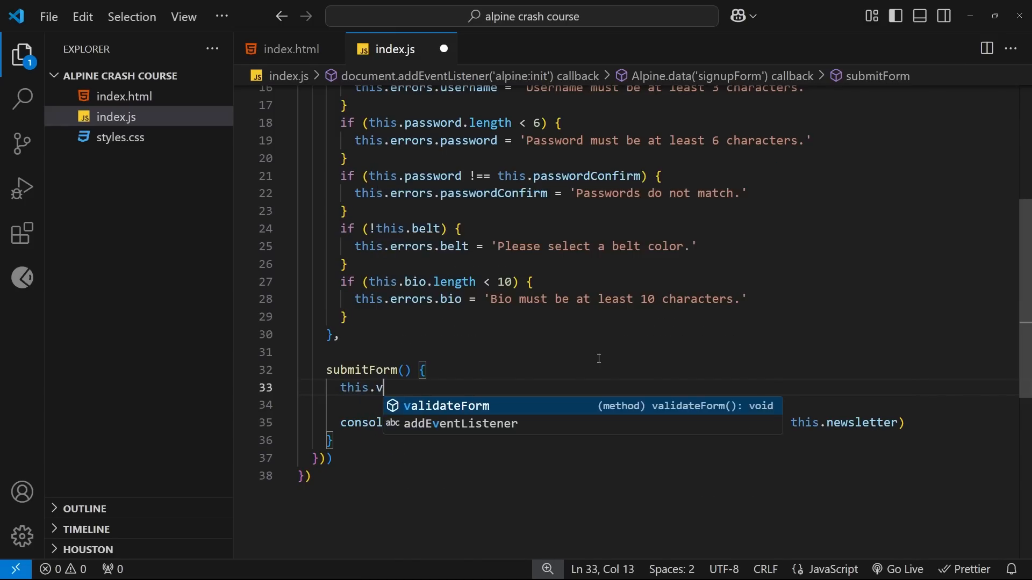
key("Tab")
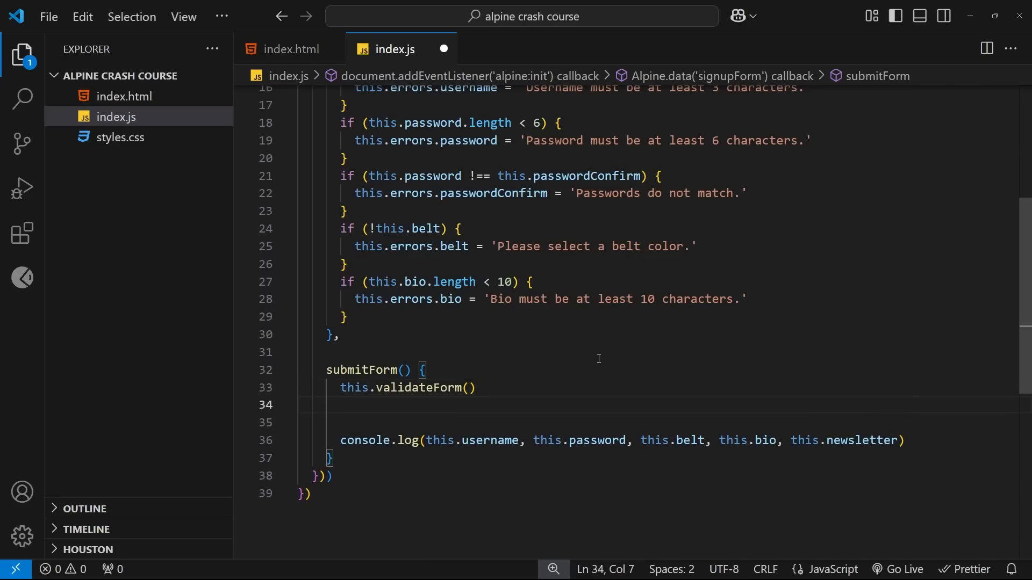
Check validateForm's errors reset, then begin a console statement below the call
scroll("up", 3)
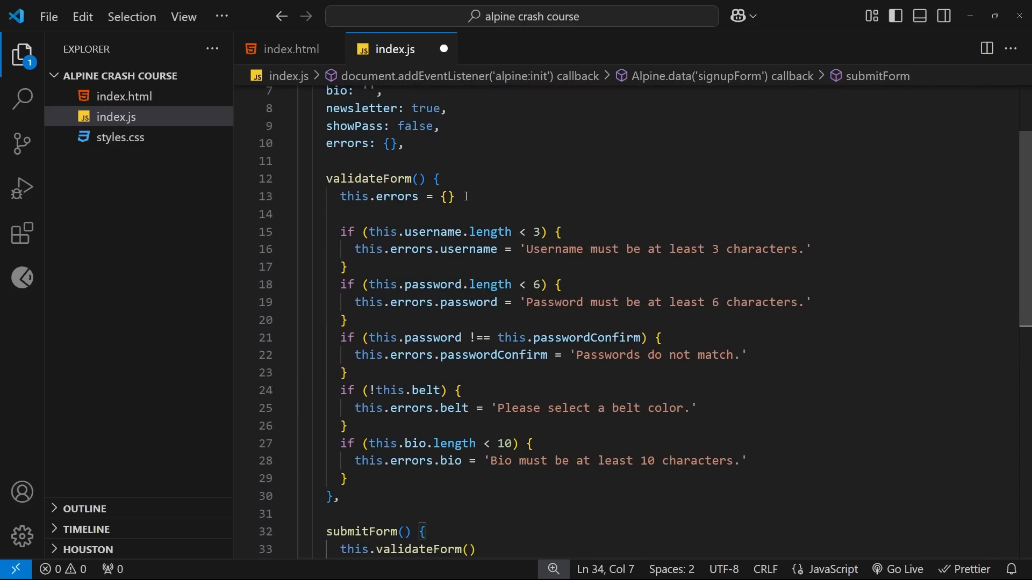
left_click_drag(437, 302, 581, 302)
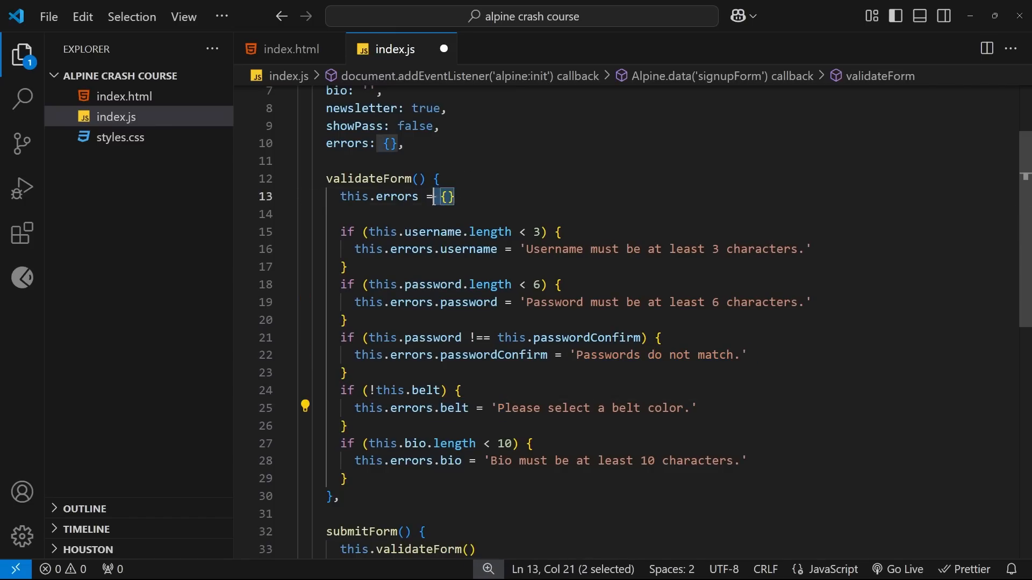
scroll("down", 3)
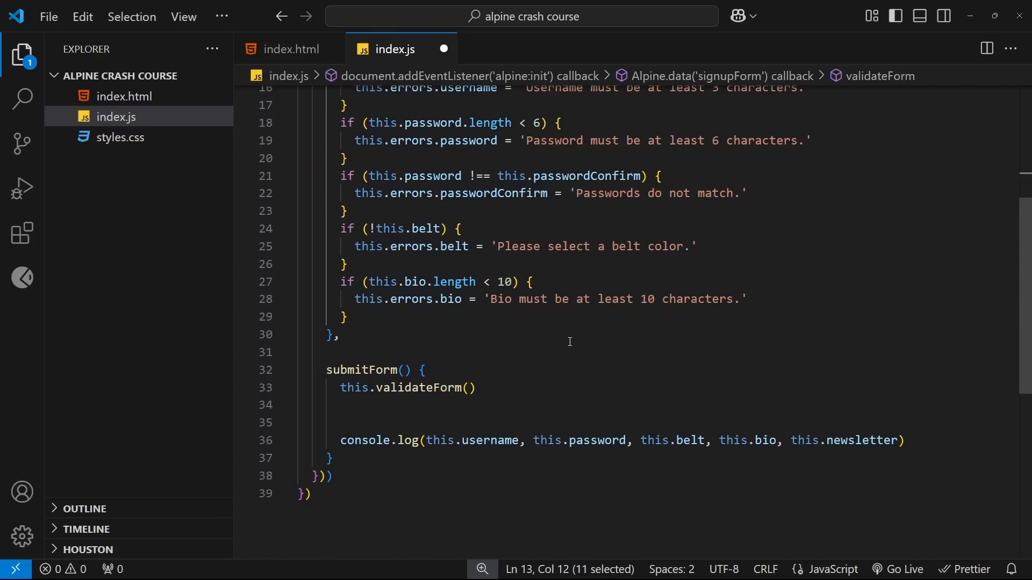
left_click(412, 405)
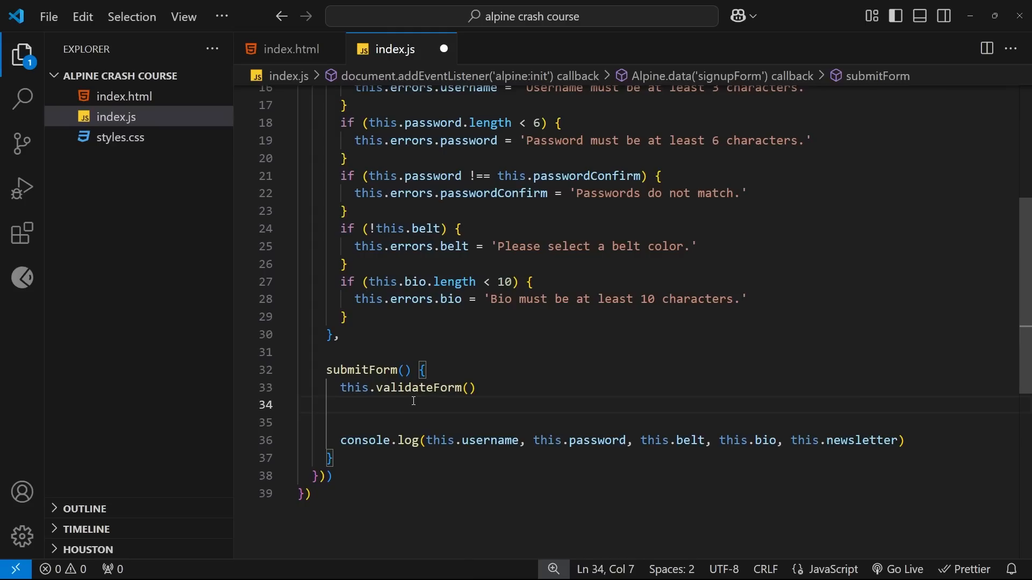
type("console.")
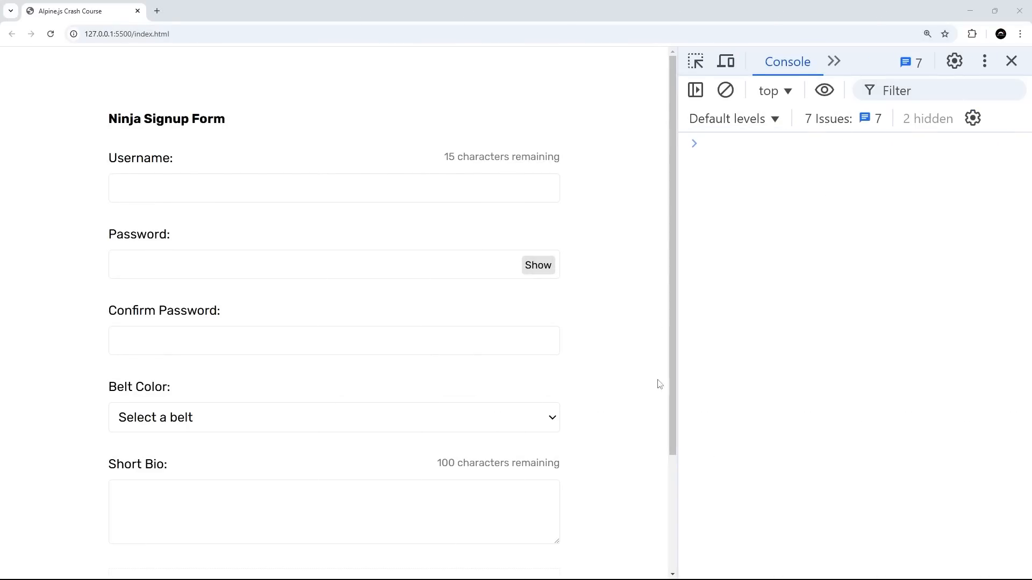
Submit the empty form and expand the logged errors Proxy with username, password, belt and bio messages
scroll("down", 3)
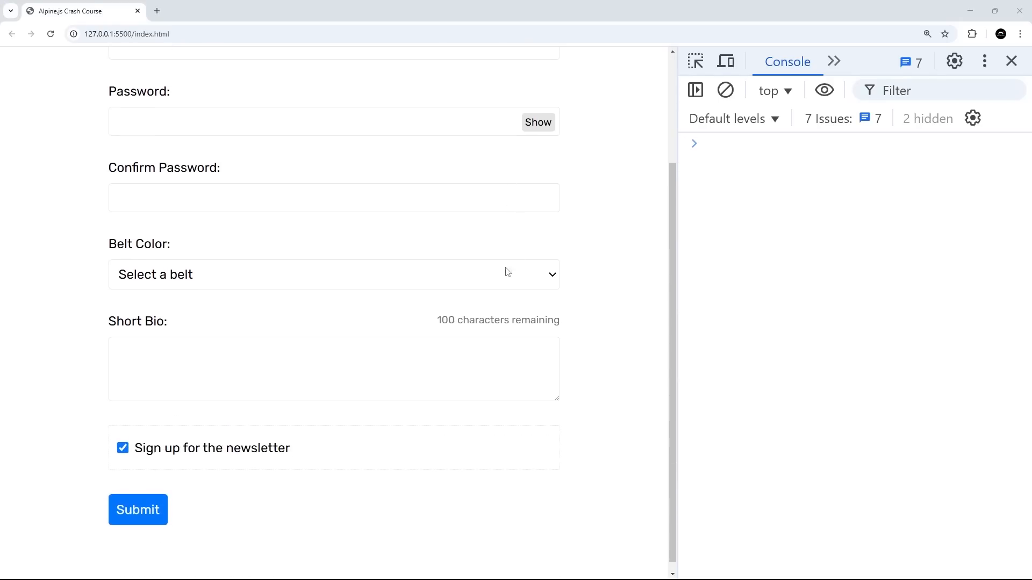
left_click(138, 510)
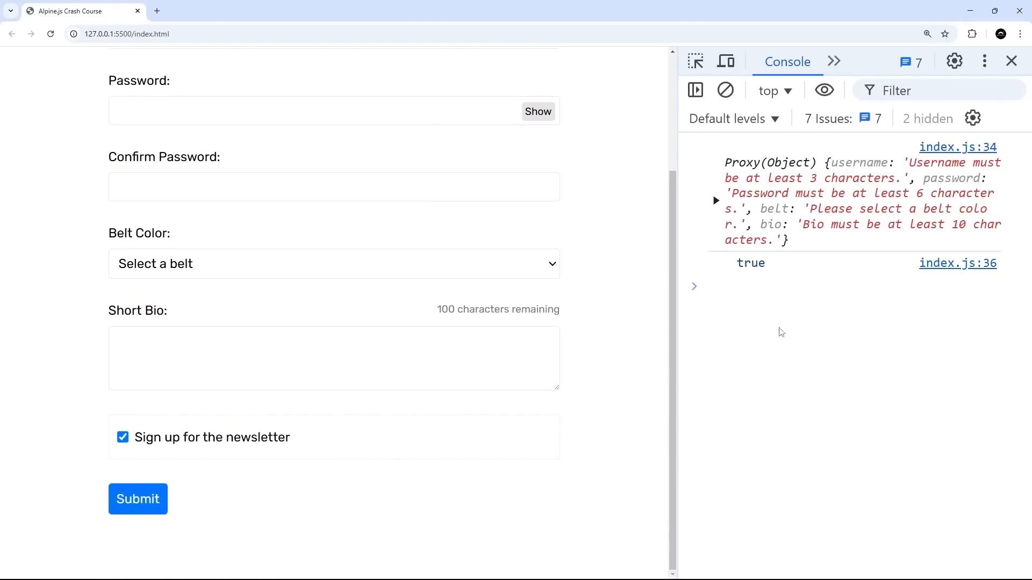
left_click(715, 200)
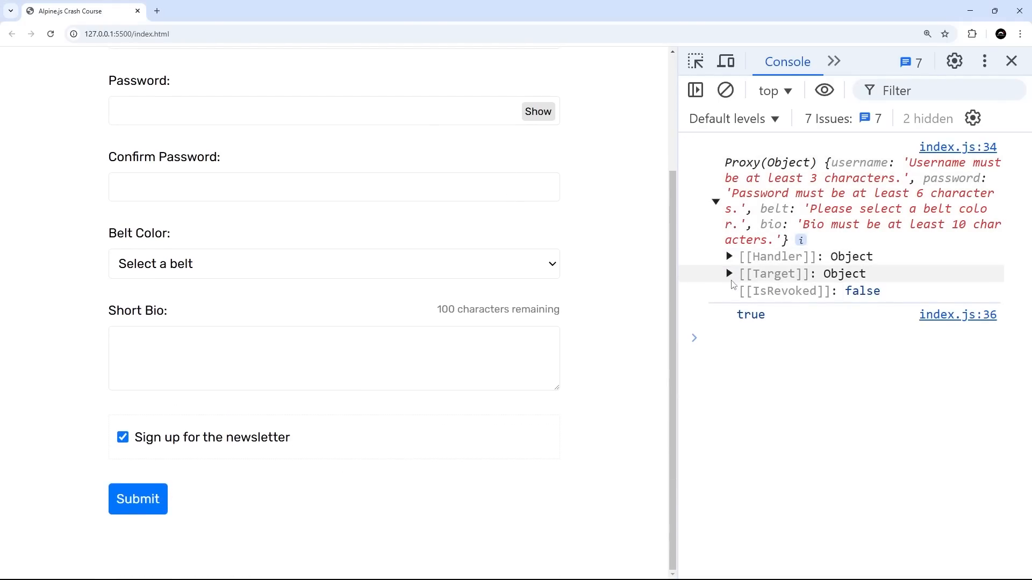
left_click(729, 273)
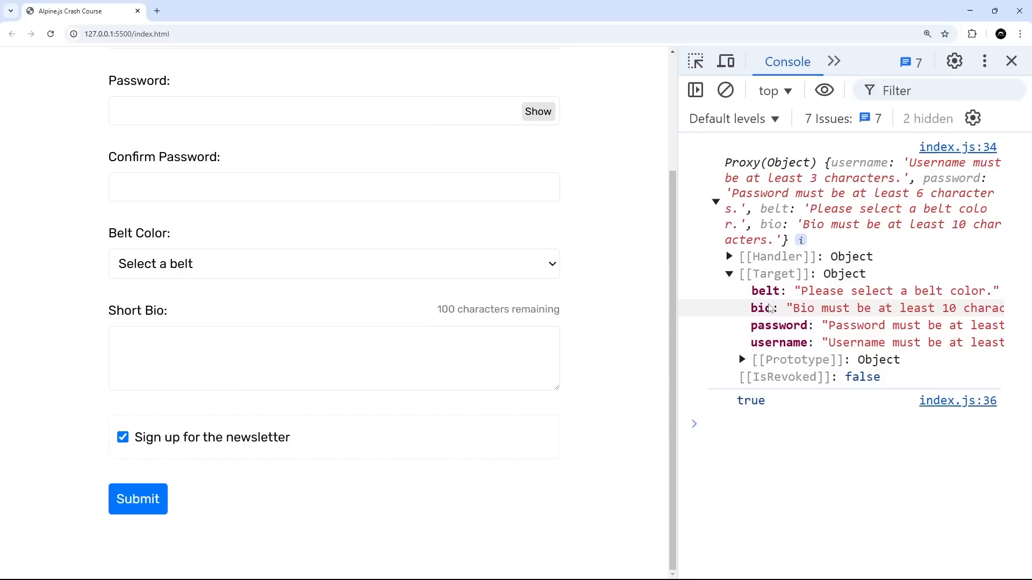
mouse_move(917, 334)
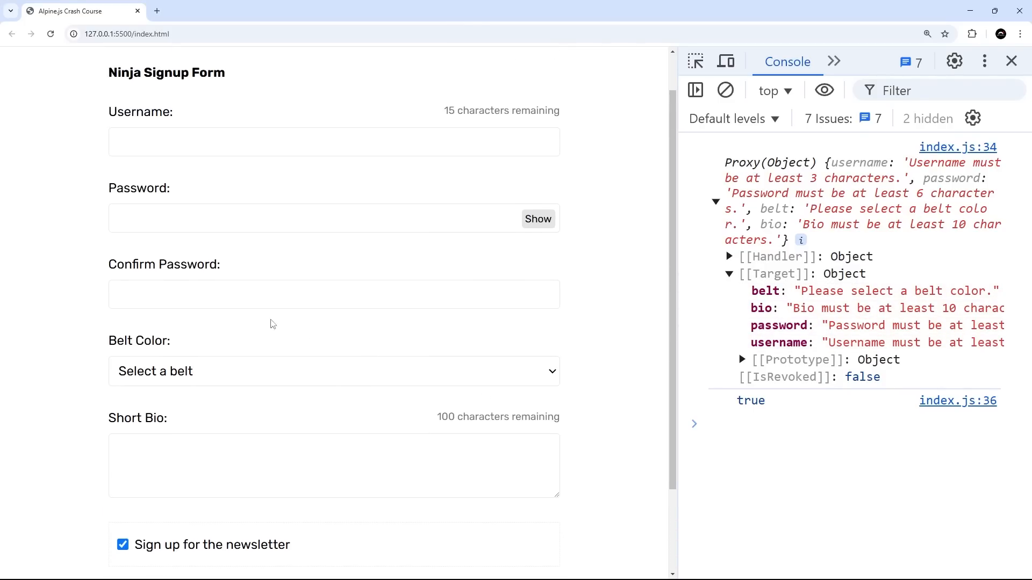
left_click(323, 218)
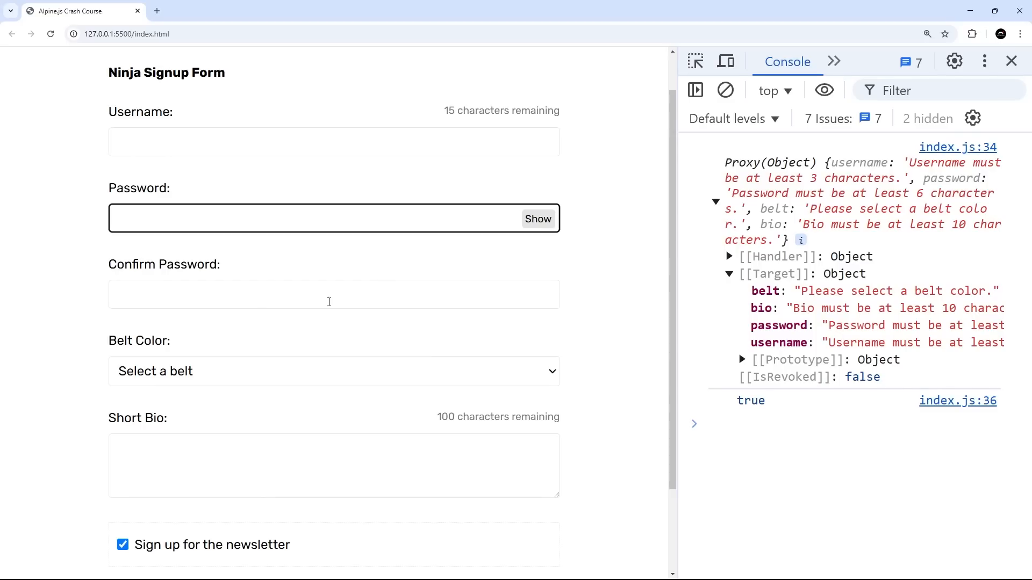
left_click(333, 142)
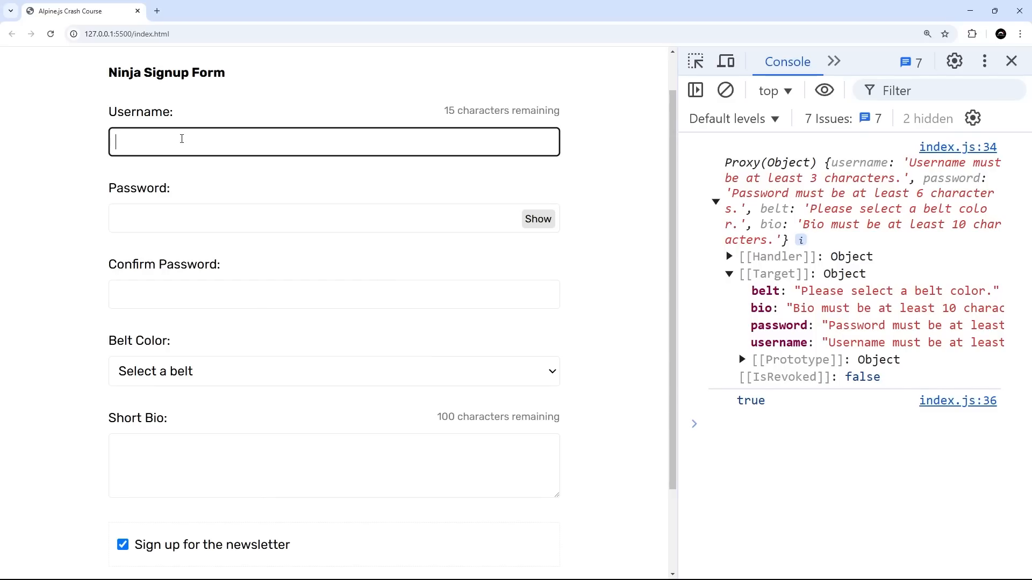
Submit username mario, a password and bio 'me is mario' with no belt selected
type("mario")
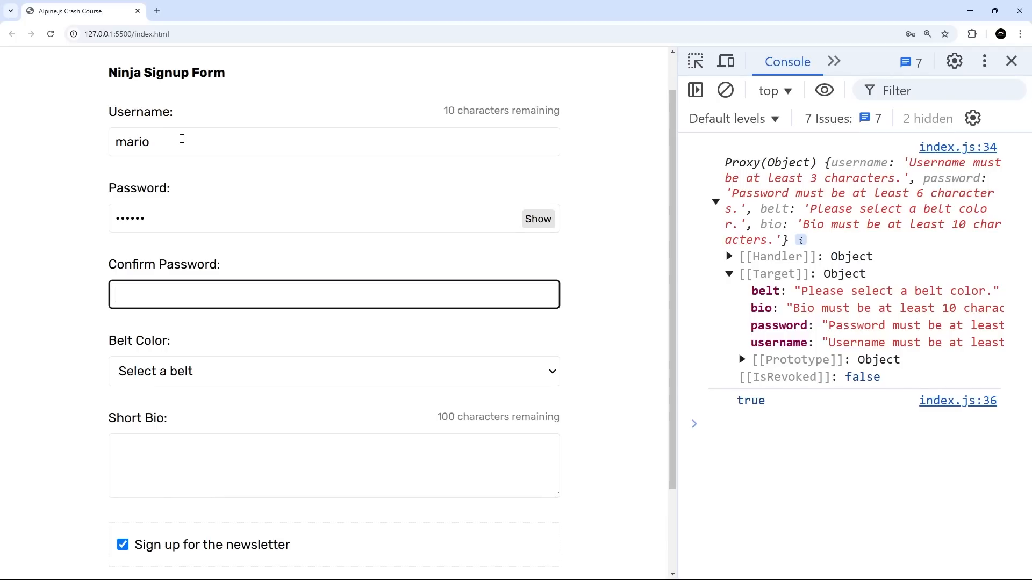
type("••••")
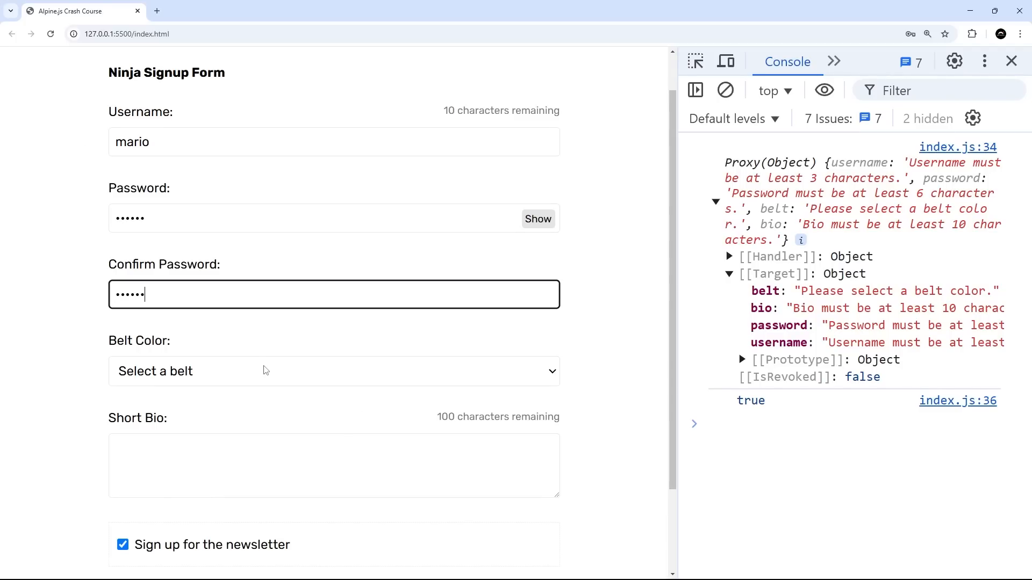
left_click(334, 466)
type("hi my na")
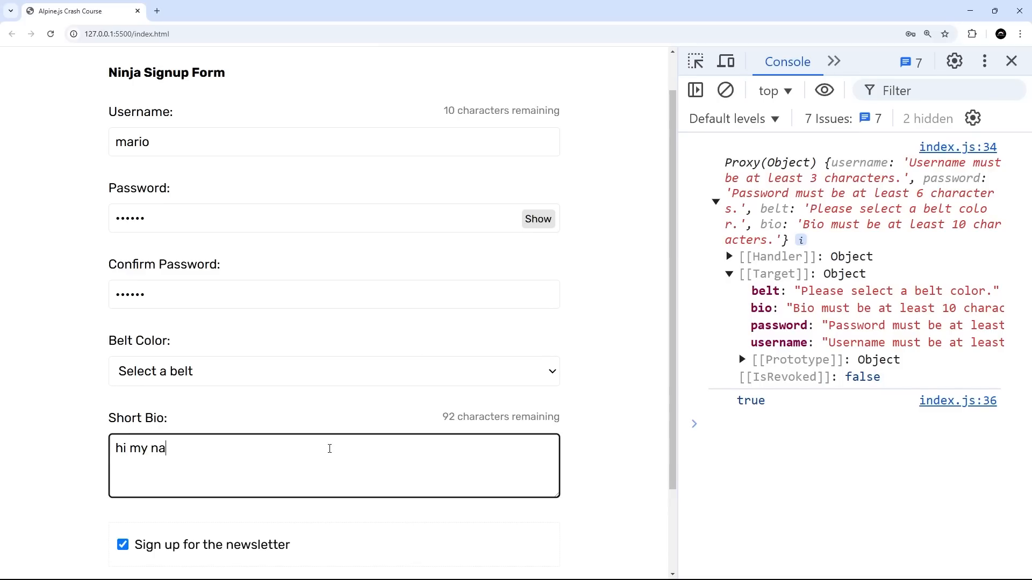
type("me is mario")
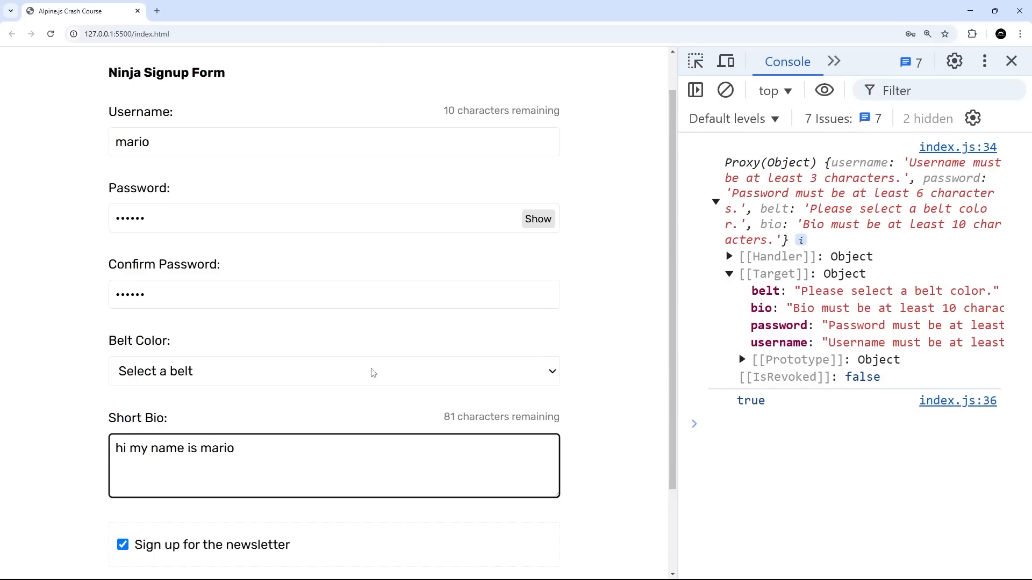
mouse_move(188, 240)
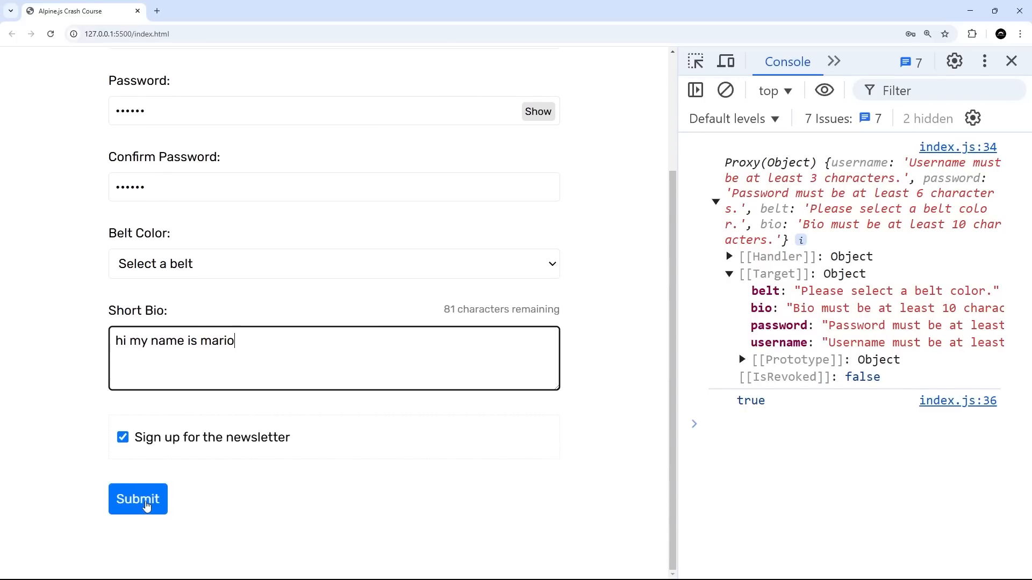
left_click(138, 499)
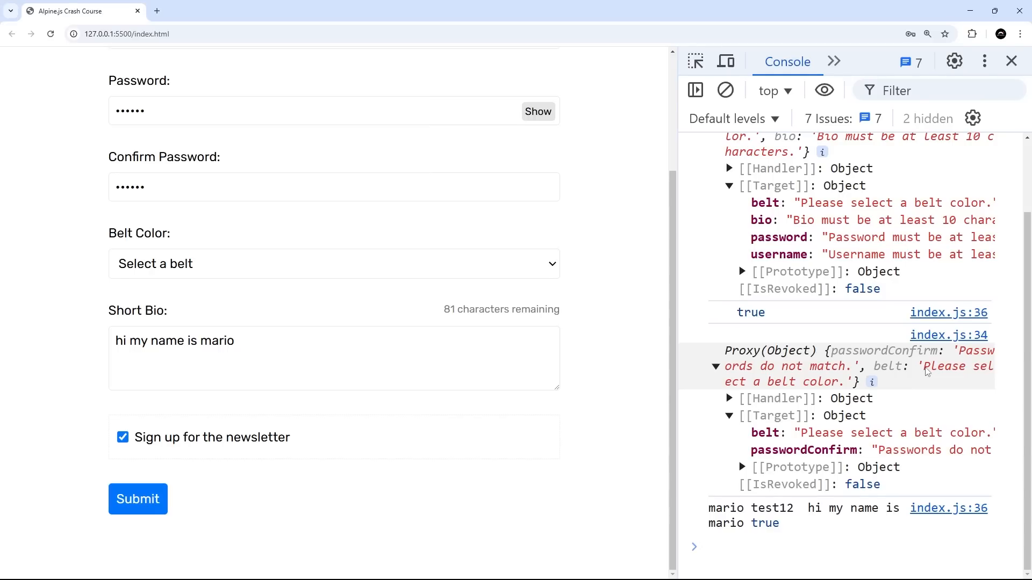
mouse_move(165, 402)
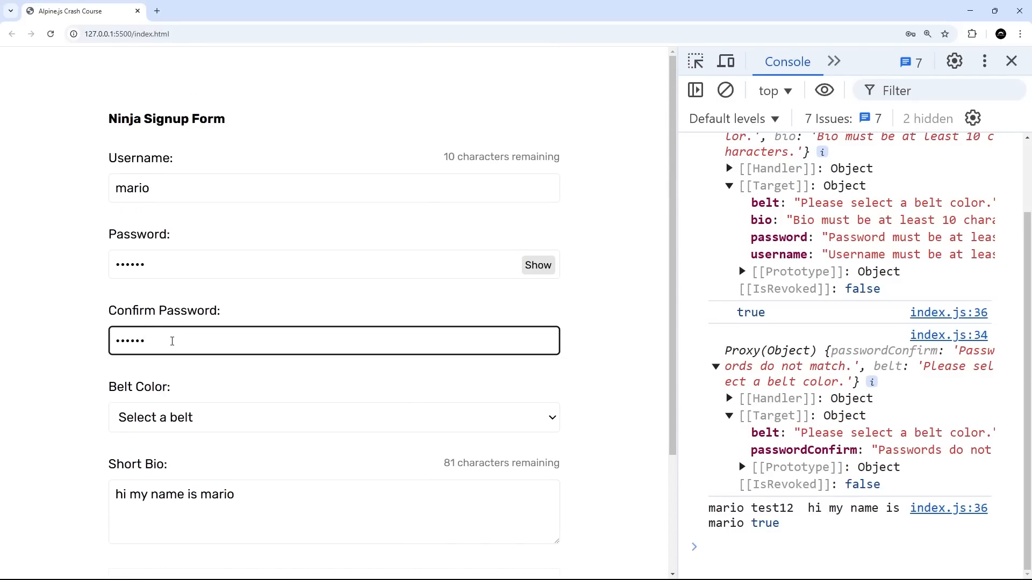
Resubmit with a Red belt and expand the empty errors object in the Console
scroll("down", 3)
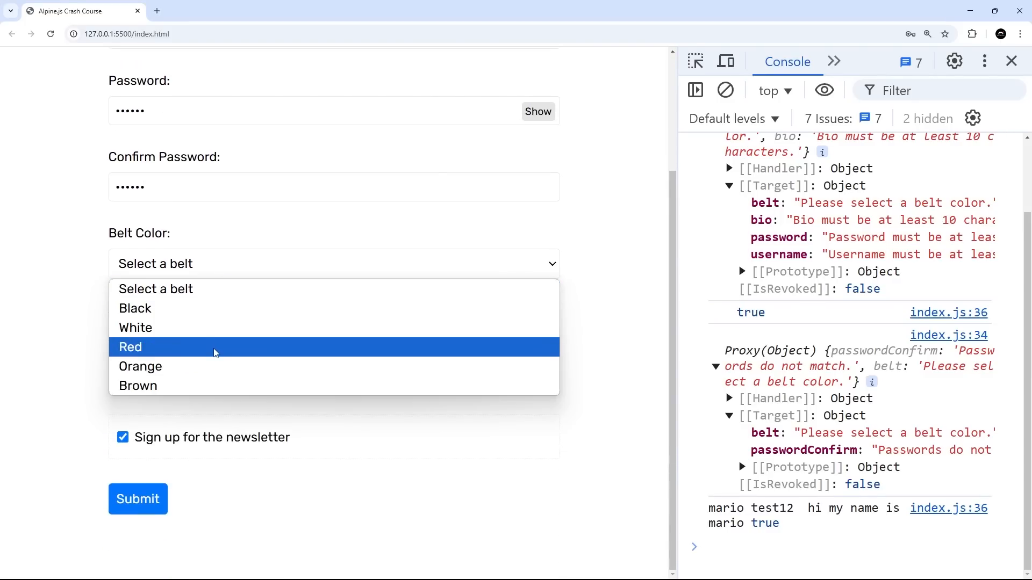
left_click(130, 347)
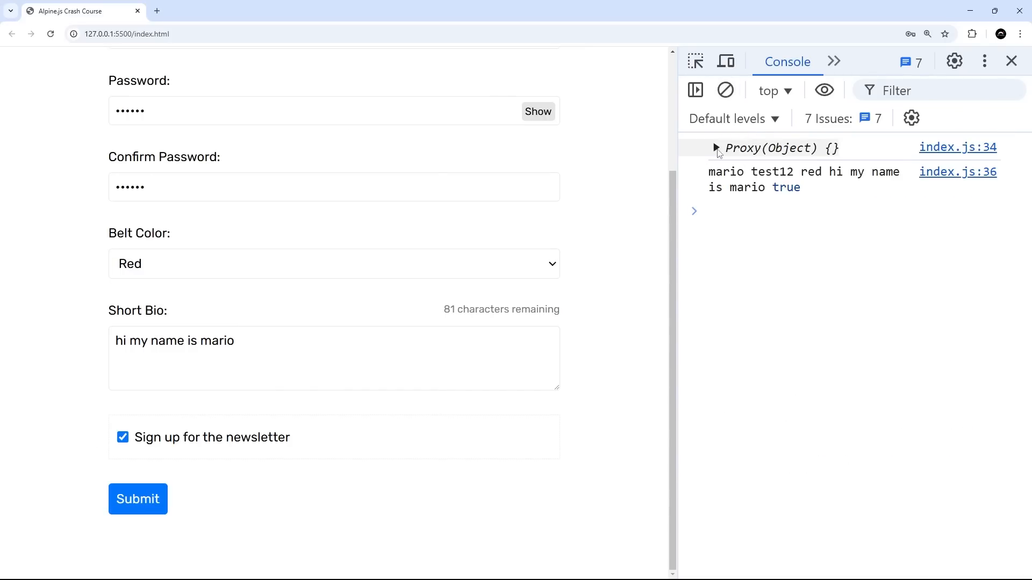
left_click(715, 147)
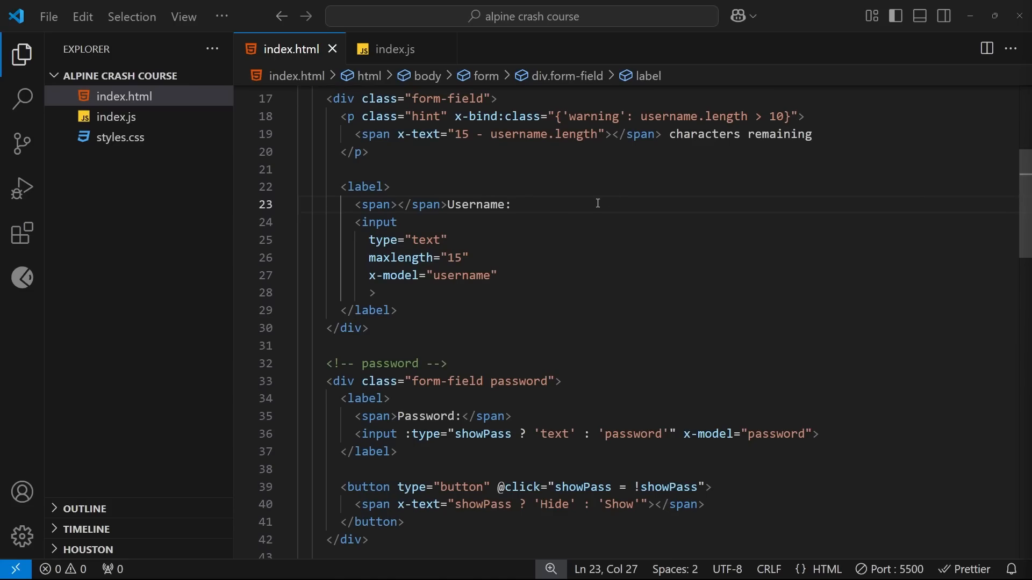
Add if (Object.keys(this.errors).length === 0) { } below console.log(this.errors) in submitForm
left_click(395, 49)
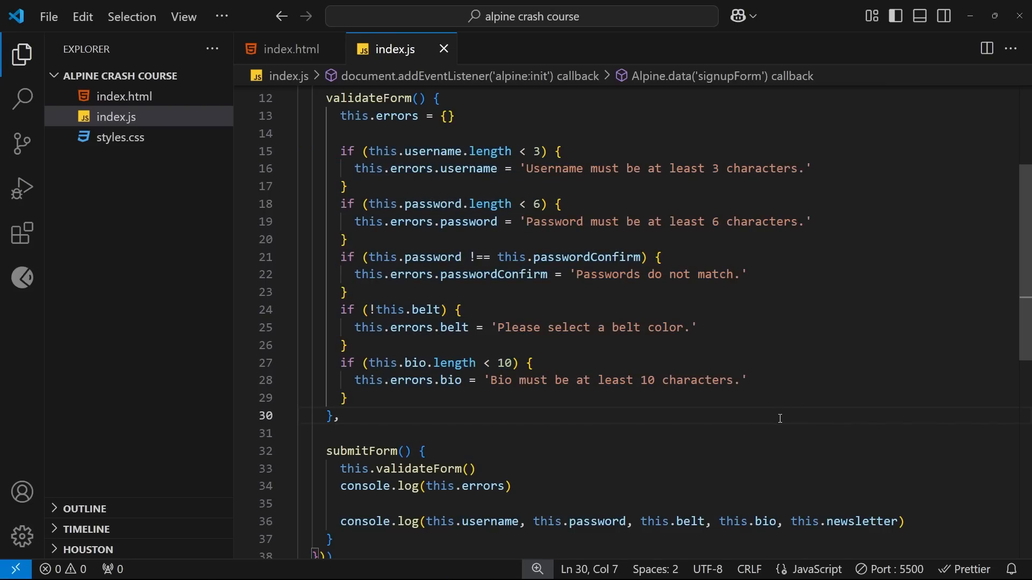
scroll("down", 3)
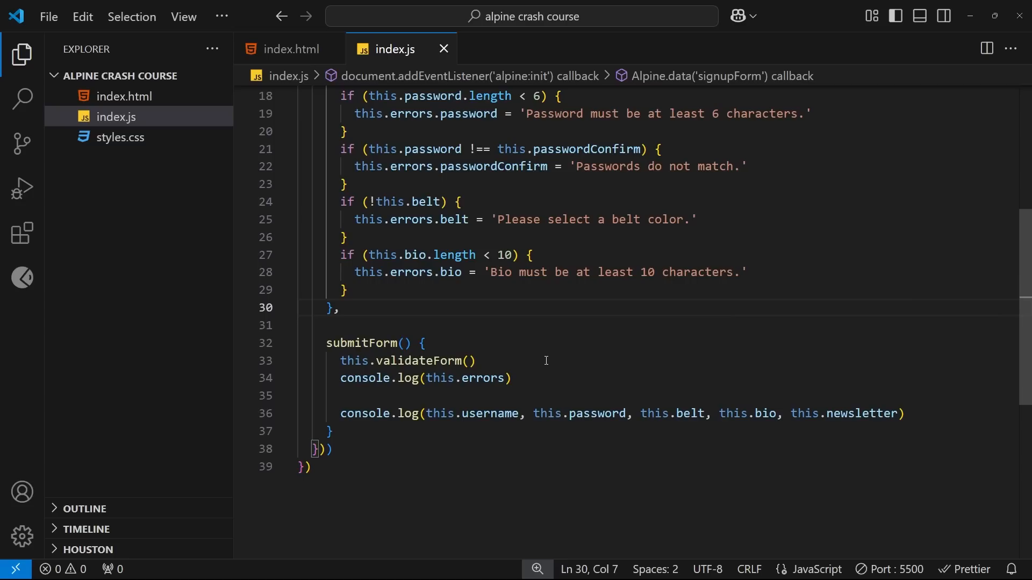
mouse_move(552, 357)
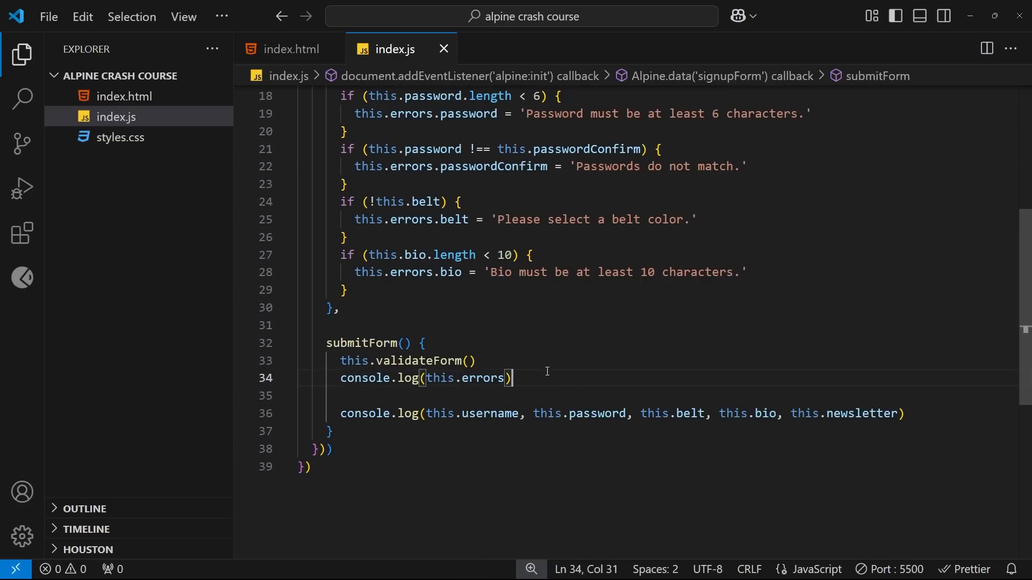
type("if (")
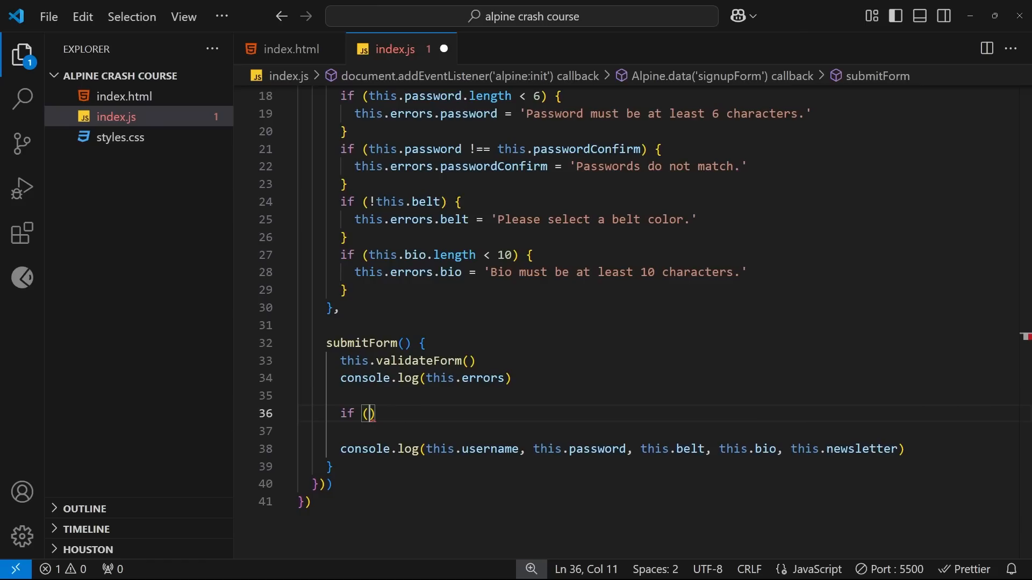
type("Object.")
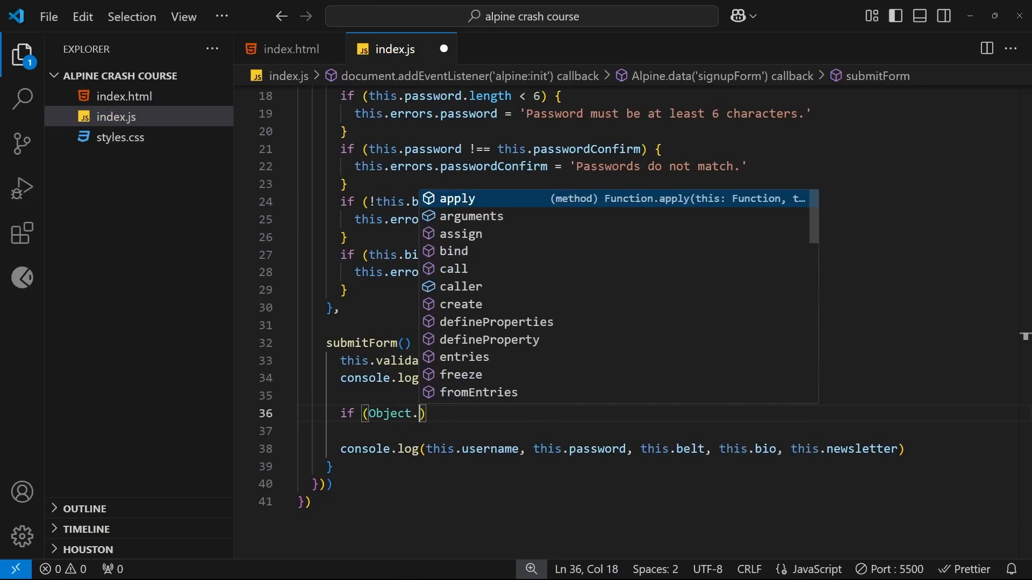
type("keys()")
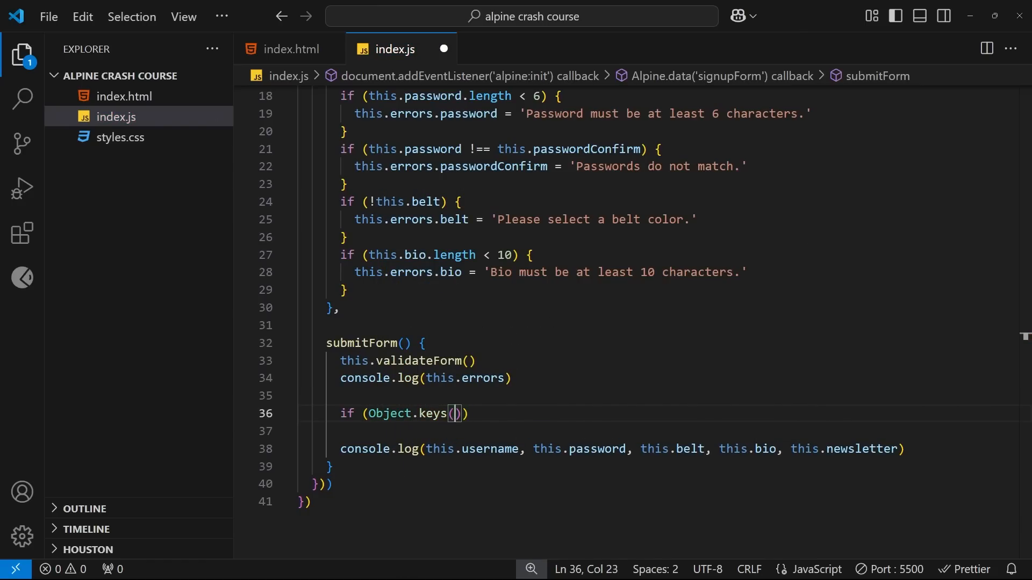
type("this")
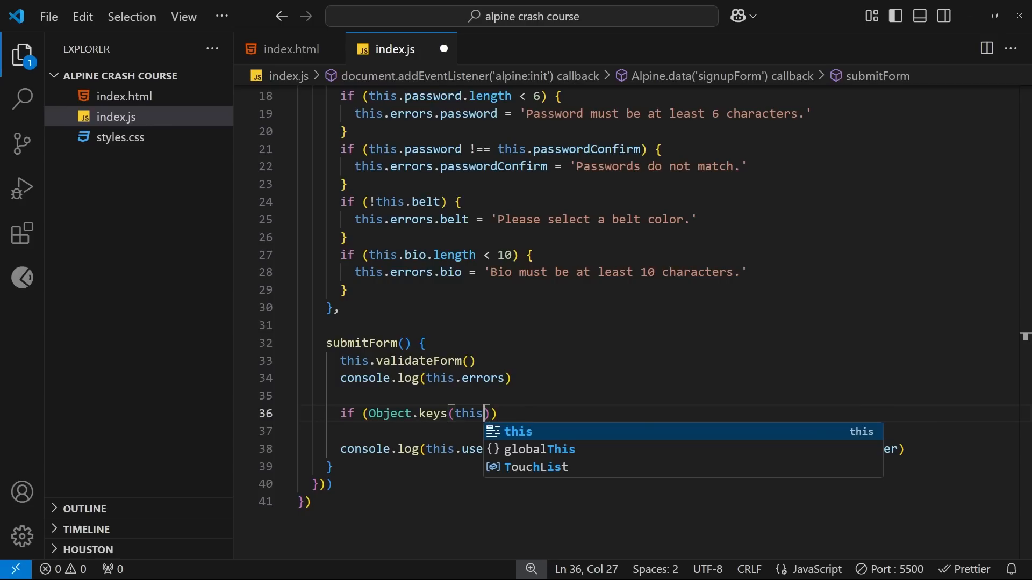
type(".")
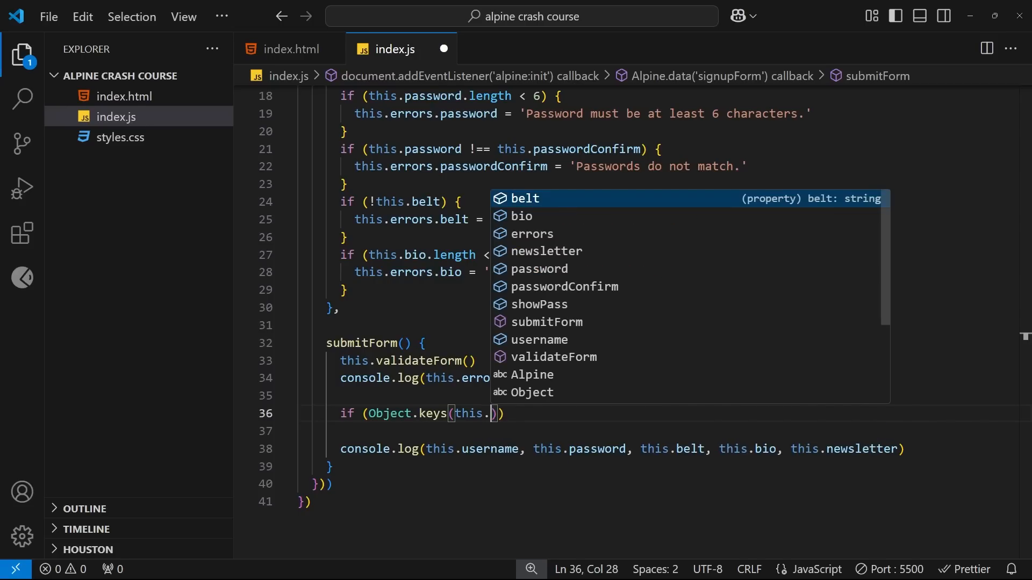
type("errors")
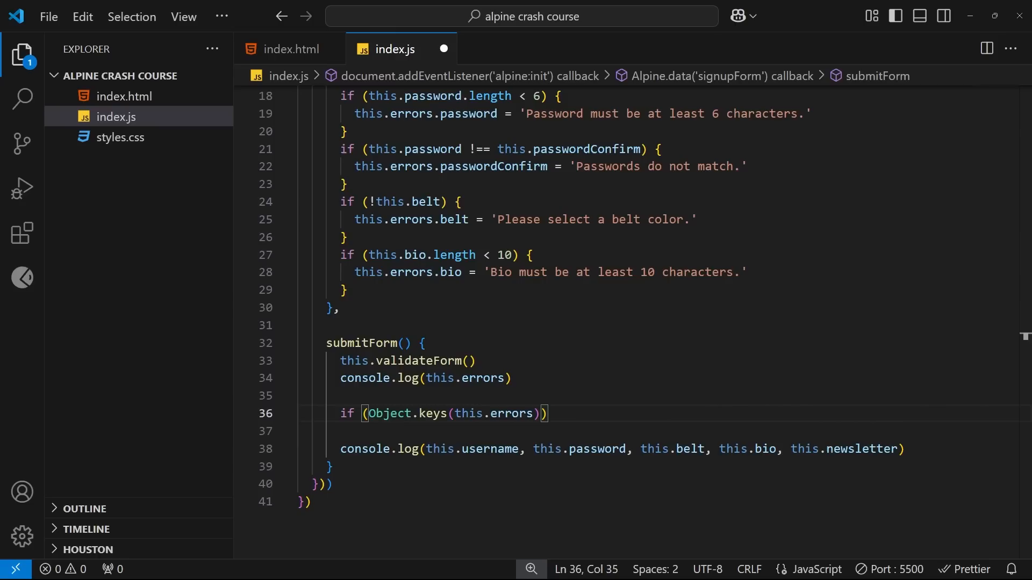
type("{")
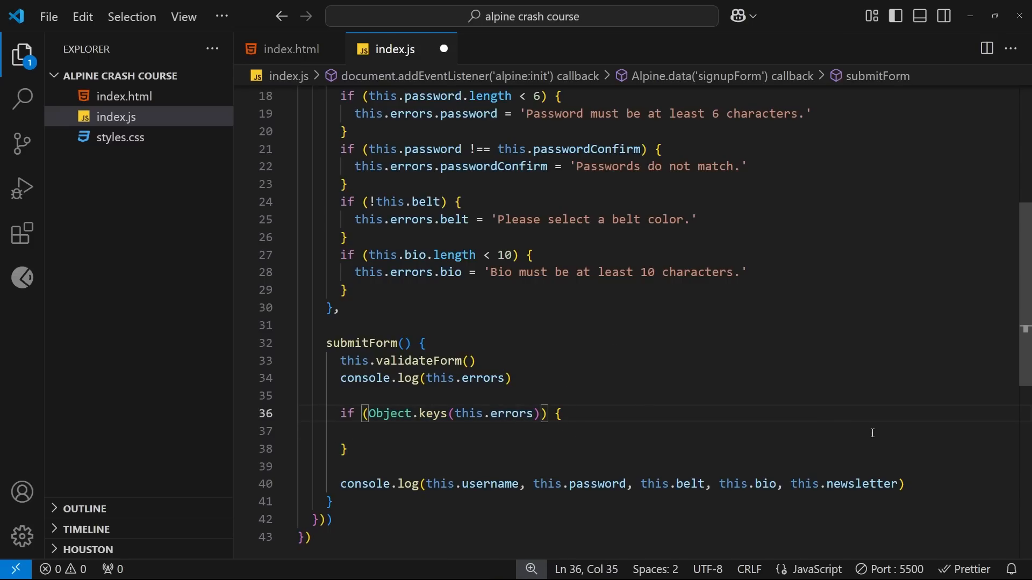
type(".length")
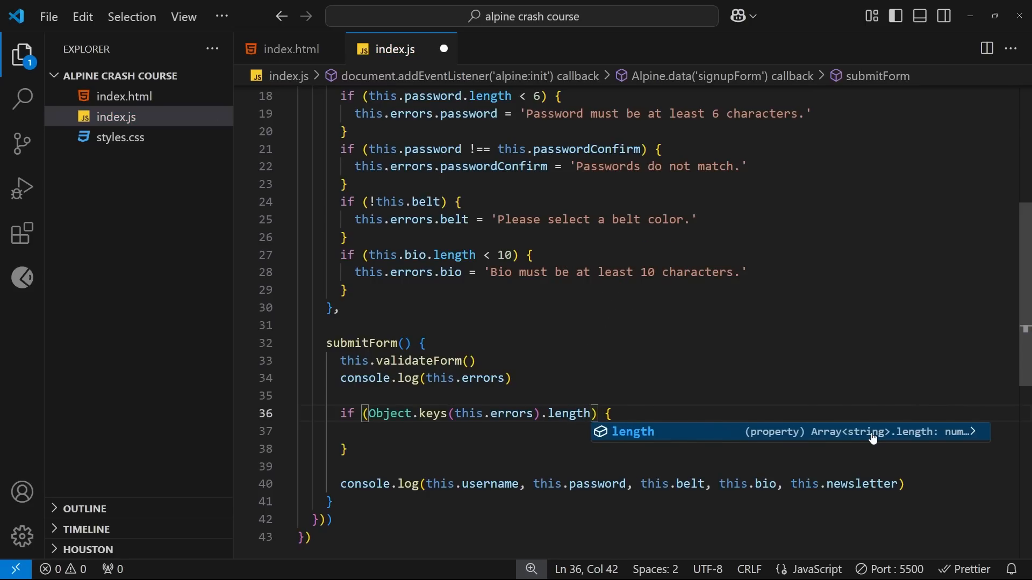
type("=== 0")
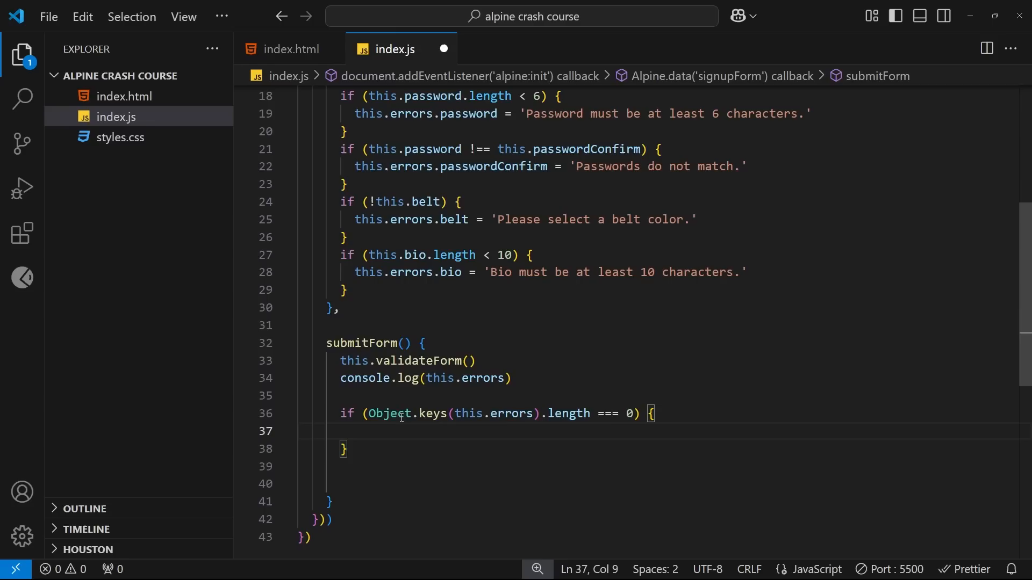
Put console.log(this.username, this.password, this.belt, this.bio, this.newsletter) inside the if block
type("console.log(this.username, this.password, this.belt, this.bio, this.newsletter)")
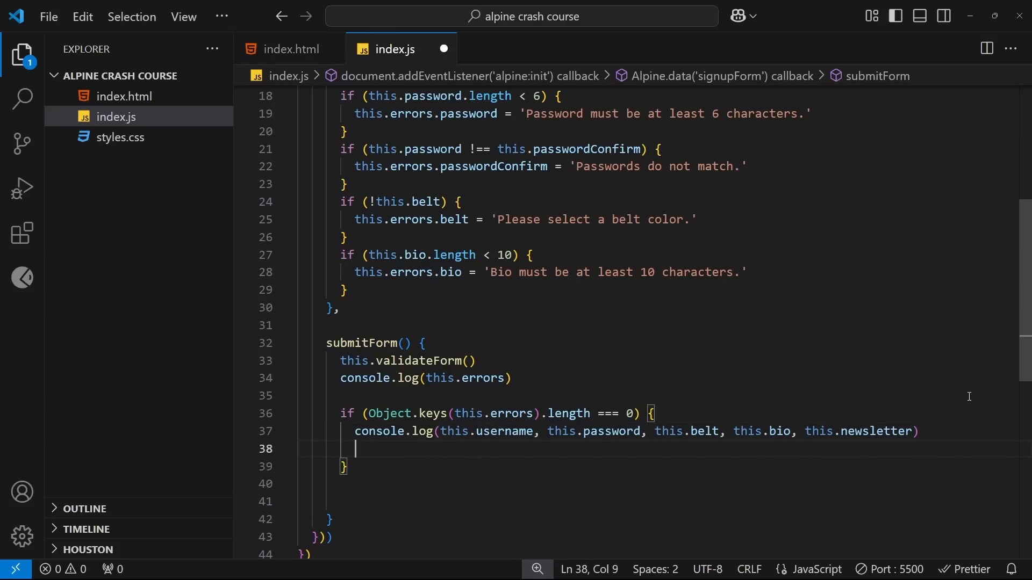
key("Enter")
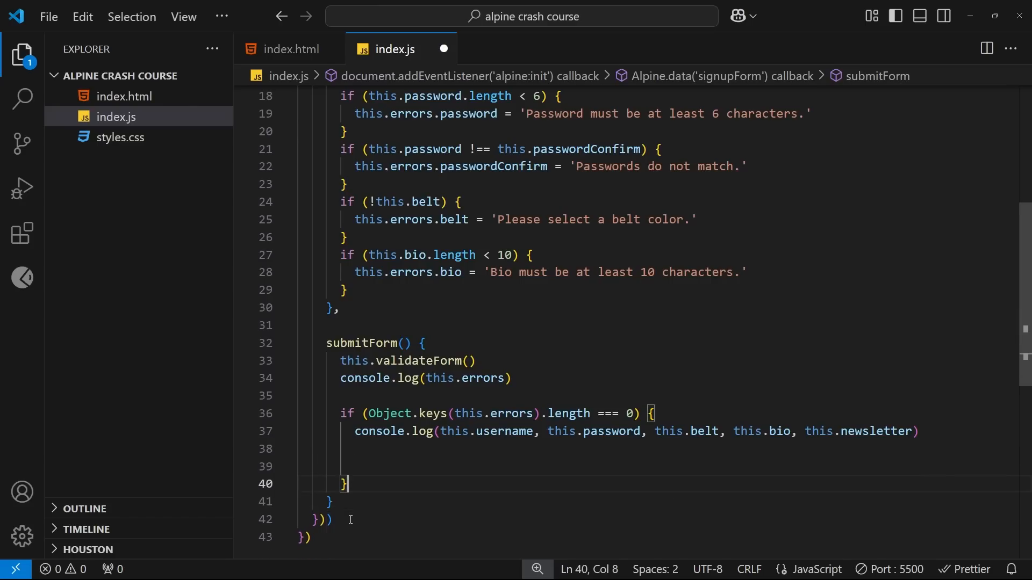
left_click(399, 461)
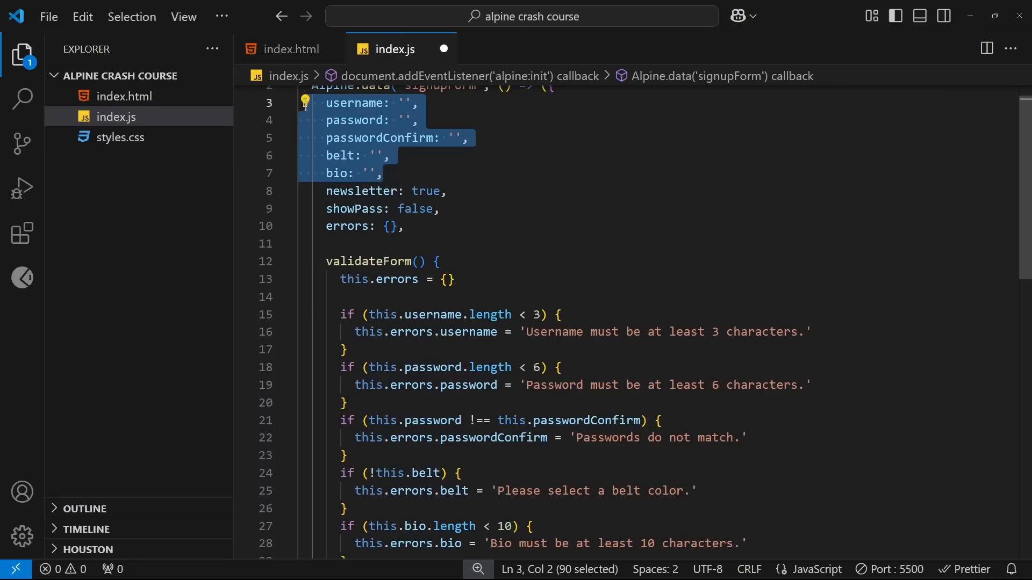
left_click(288, 49)
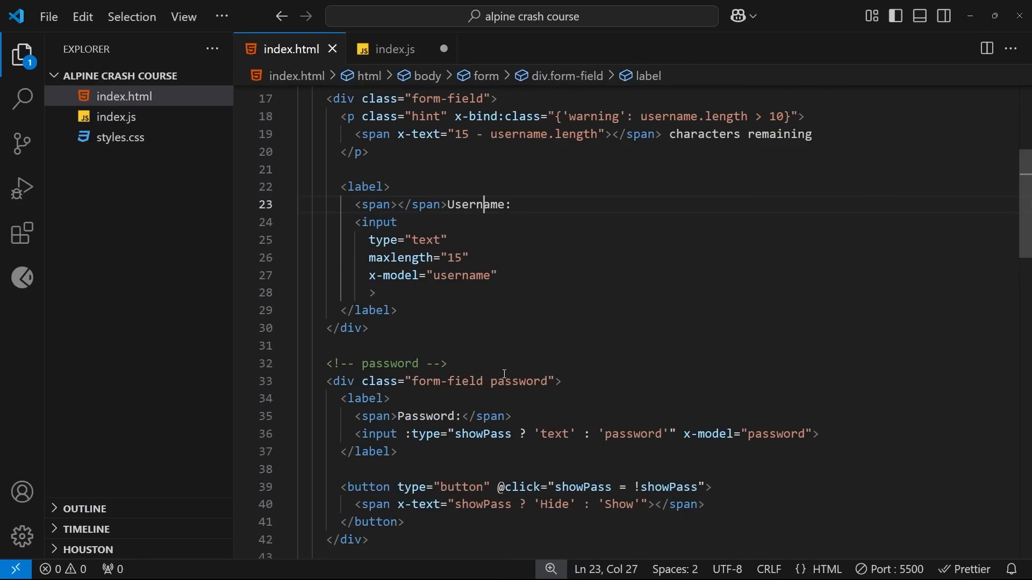
left_click_drag(355, 433, 676, 434)
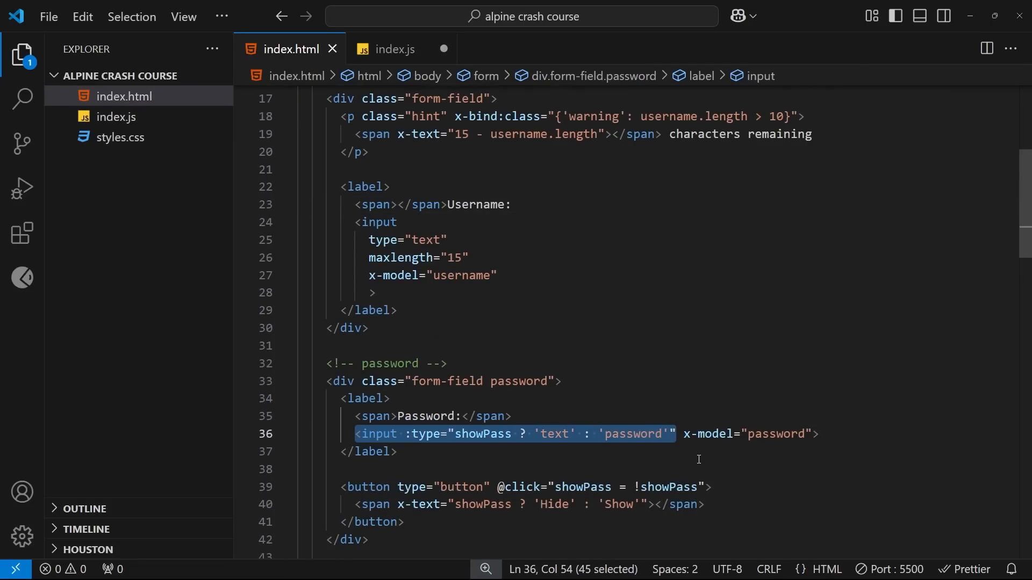
left_click(395, 49)
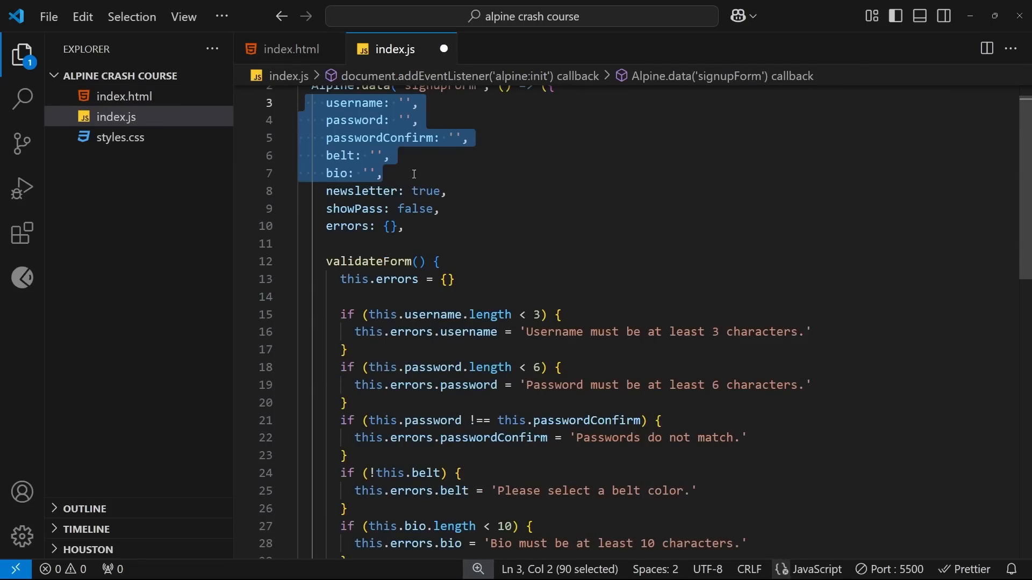
scroll("down", 3)
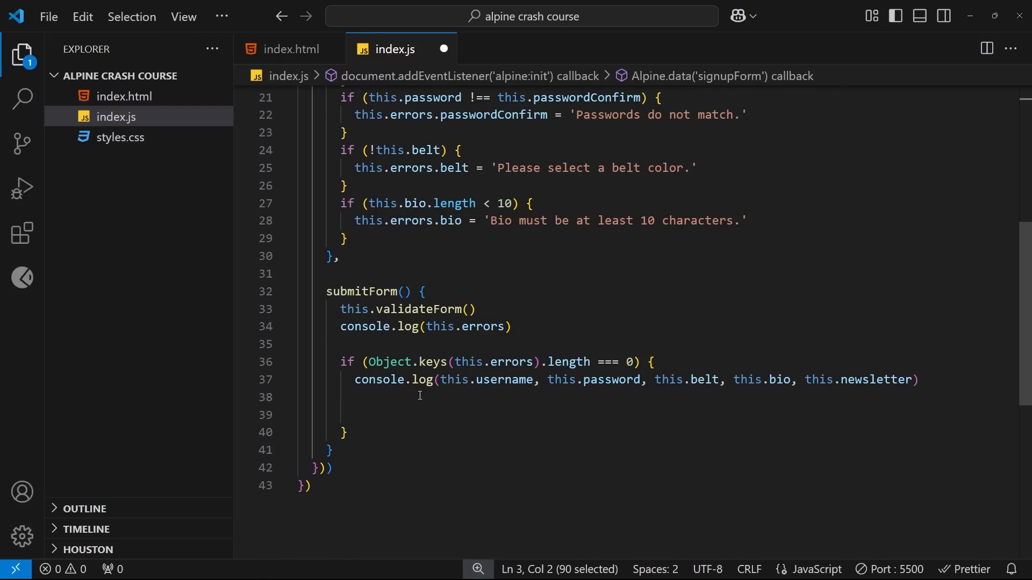
mouse_move(379, 380)
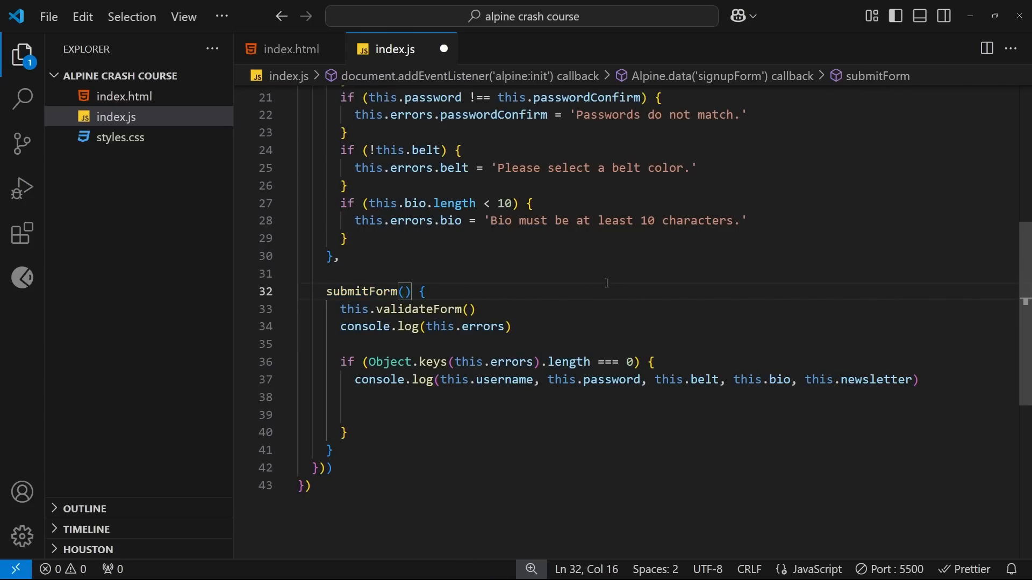
Give submitForm a $event parameter and check the form's submit handler in index.html
type("$event")
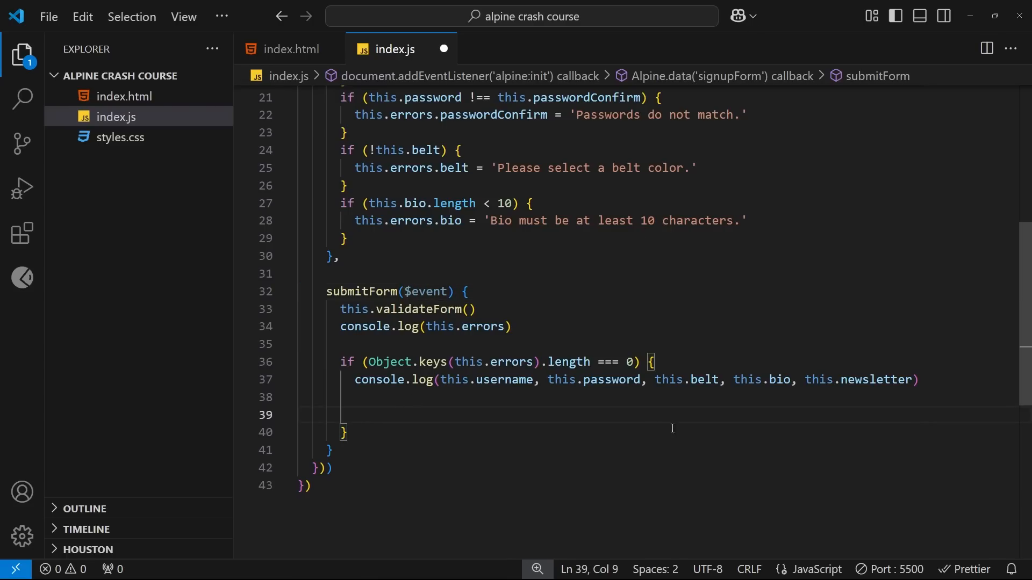
mouse_move(684, 428)
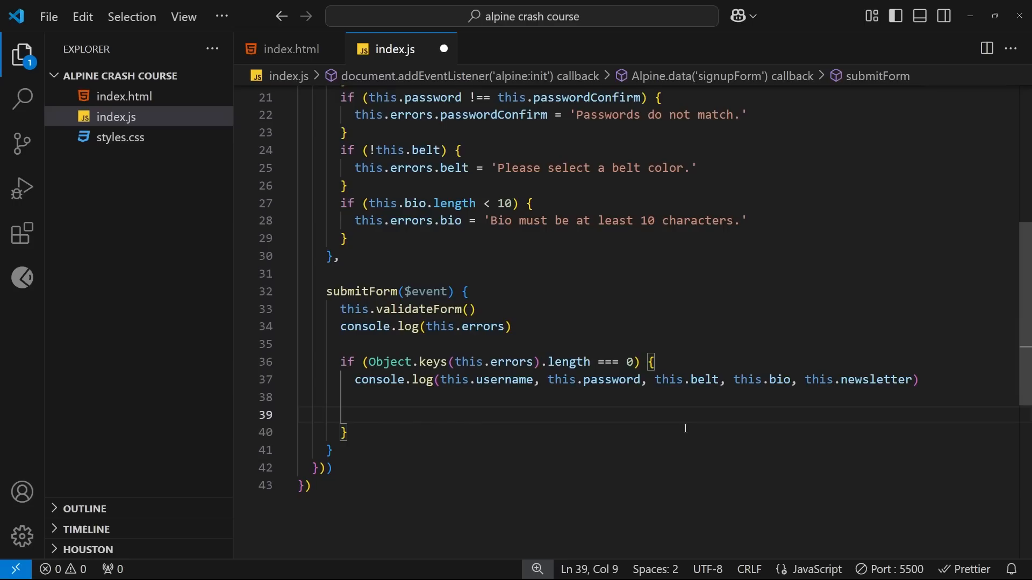
left_click(287, 49)
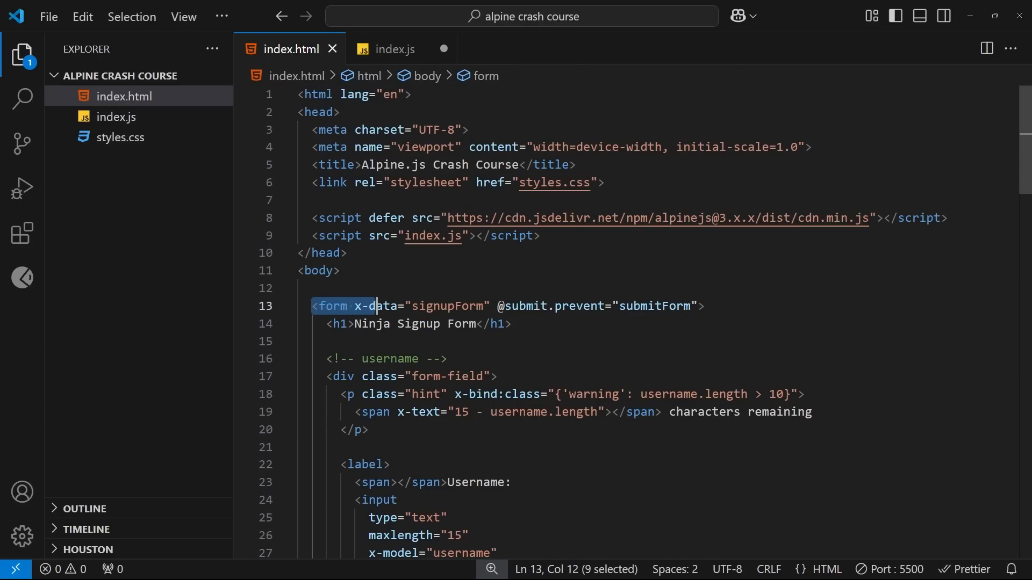
double_click(332, 306)
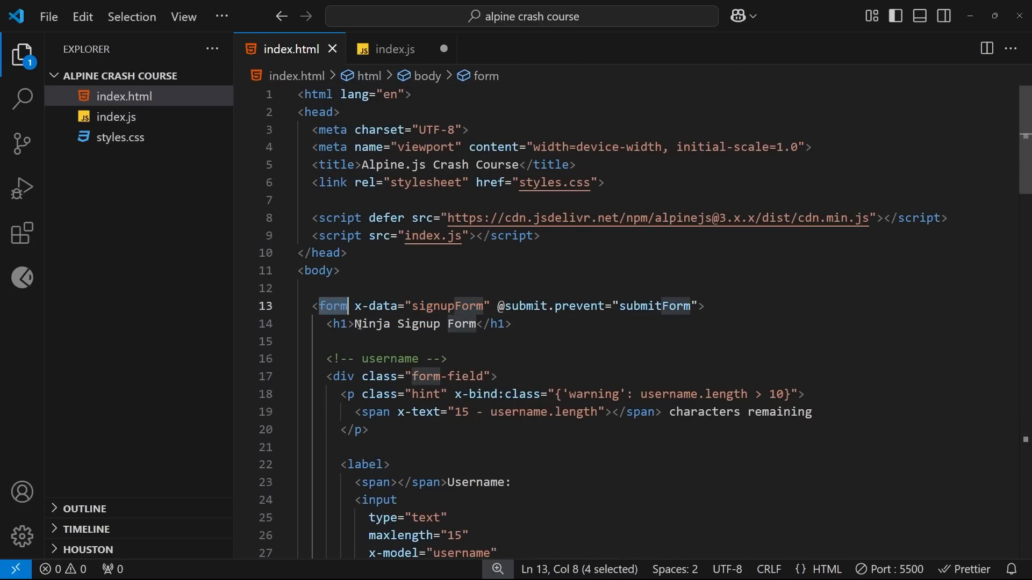
left_click(395, 49)
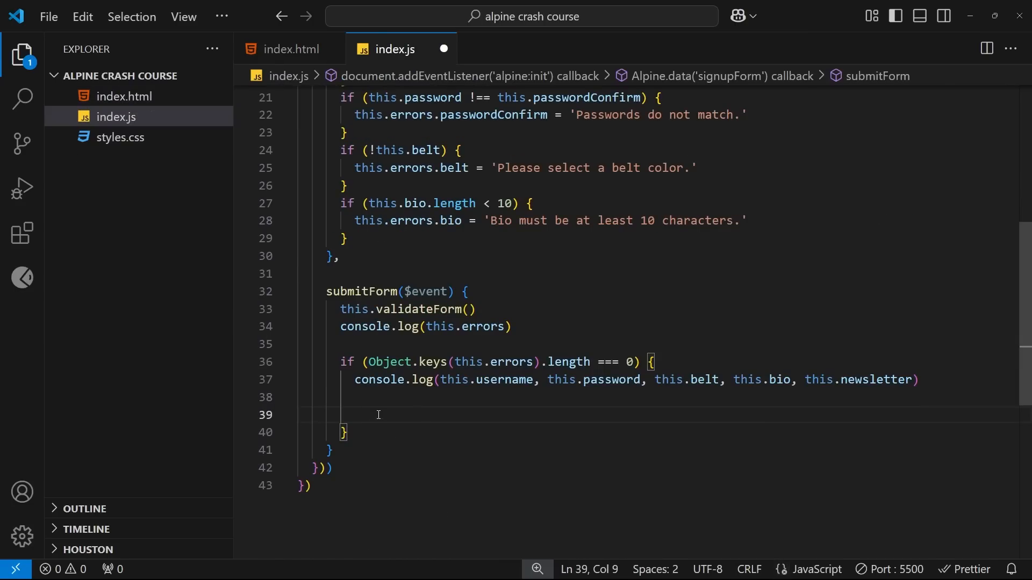
Call $event.target.reset() inside the no-errors block after the log
type("$event.target")
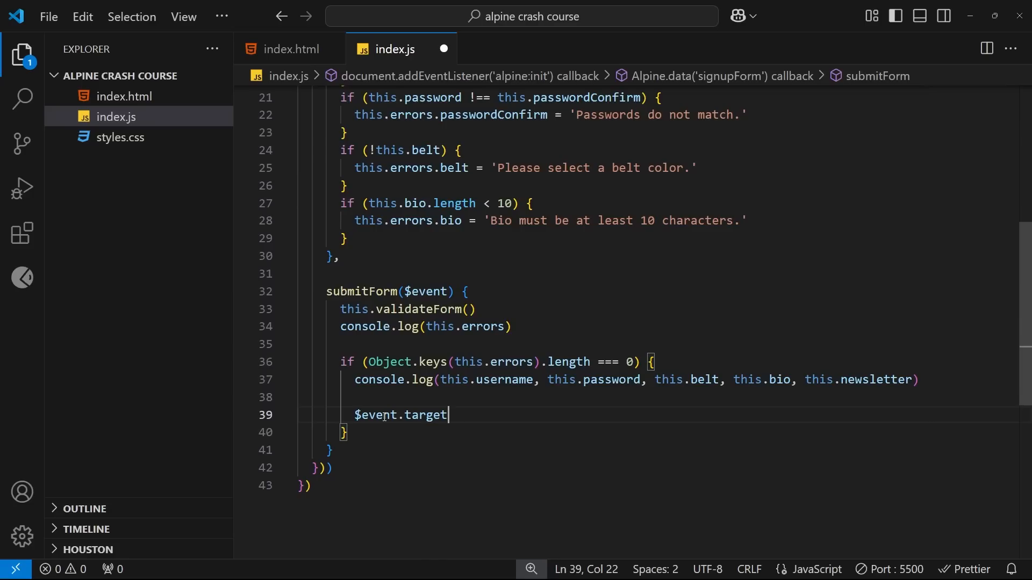
type(".reset")
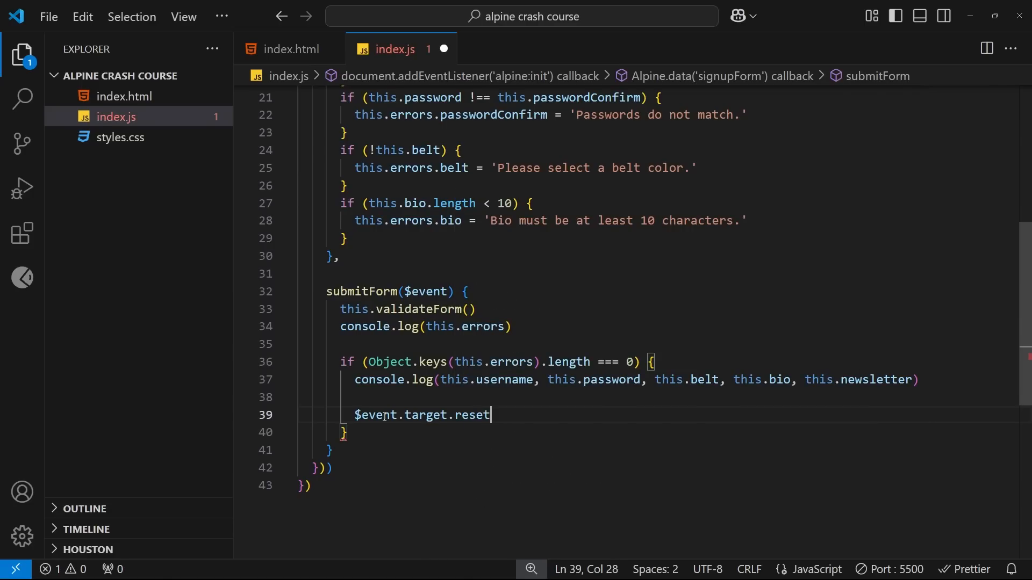
type("()")
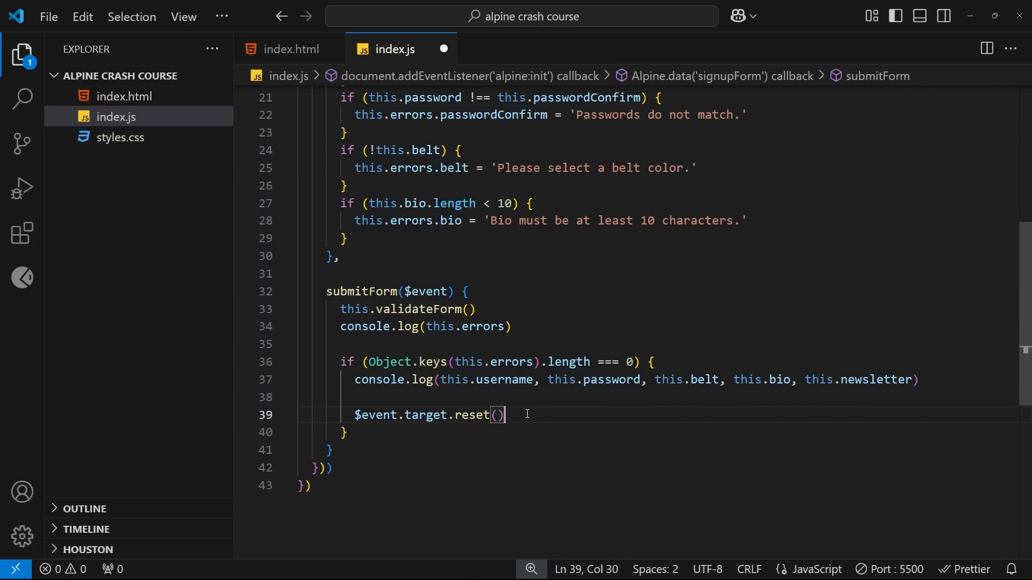
double_click(472, 414)
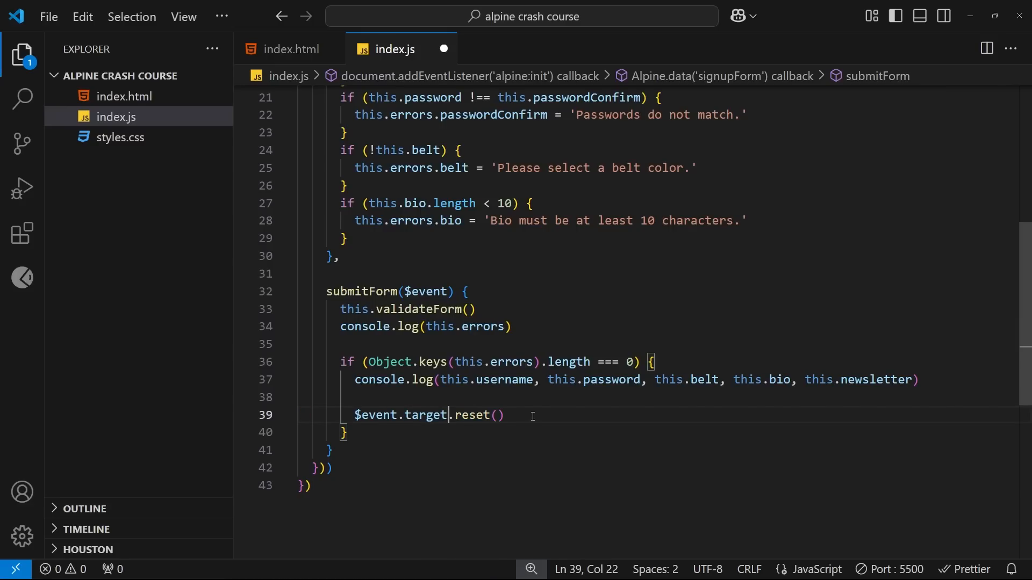
left_click_drag(448, 416, 506, 415)
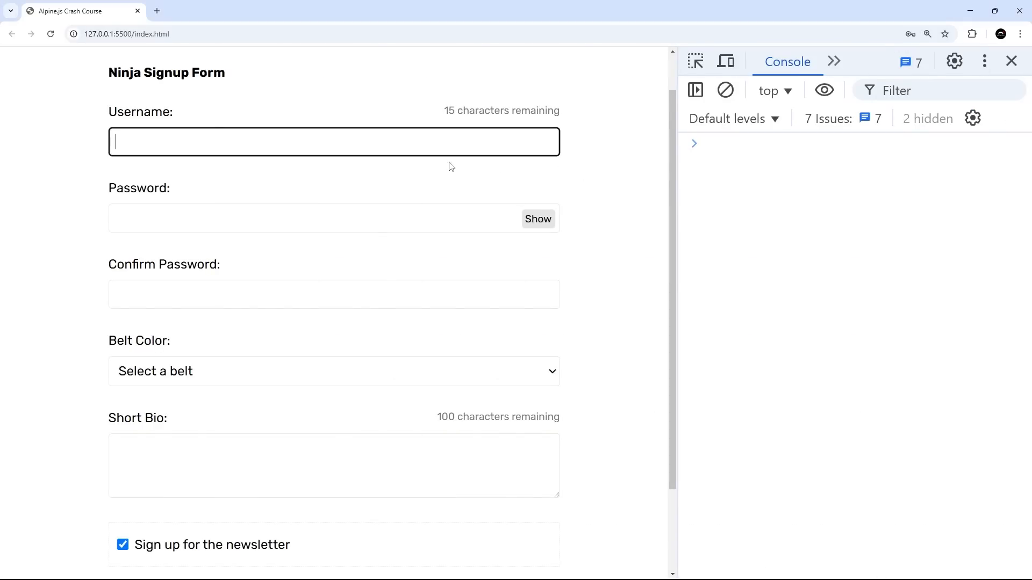
Refill the form with username mario, passwords, a Black belt and a bio, then submit
type("mario")
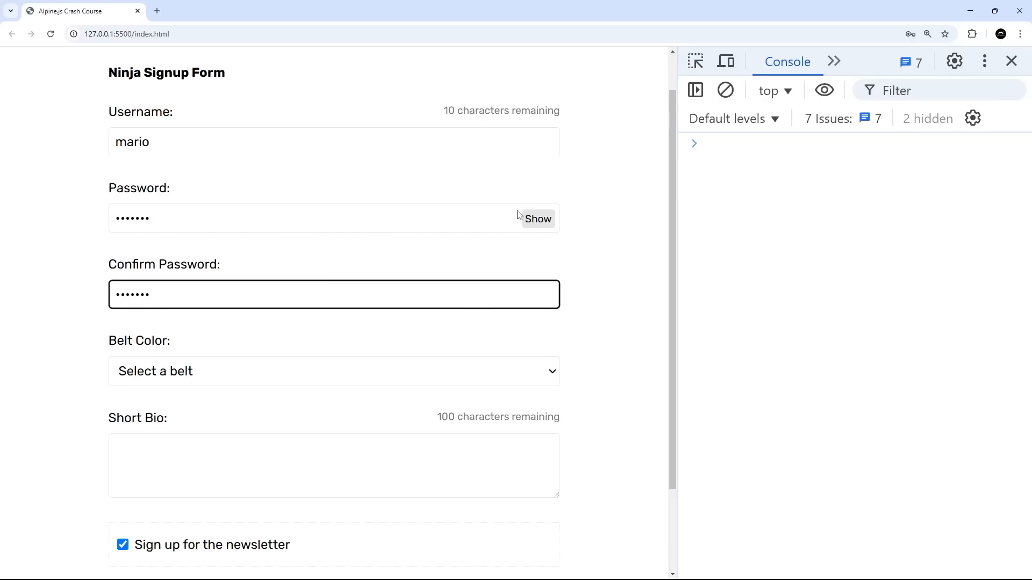
mouse_move(533, 319)
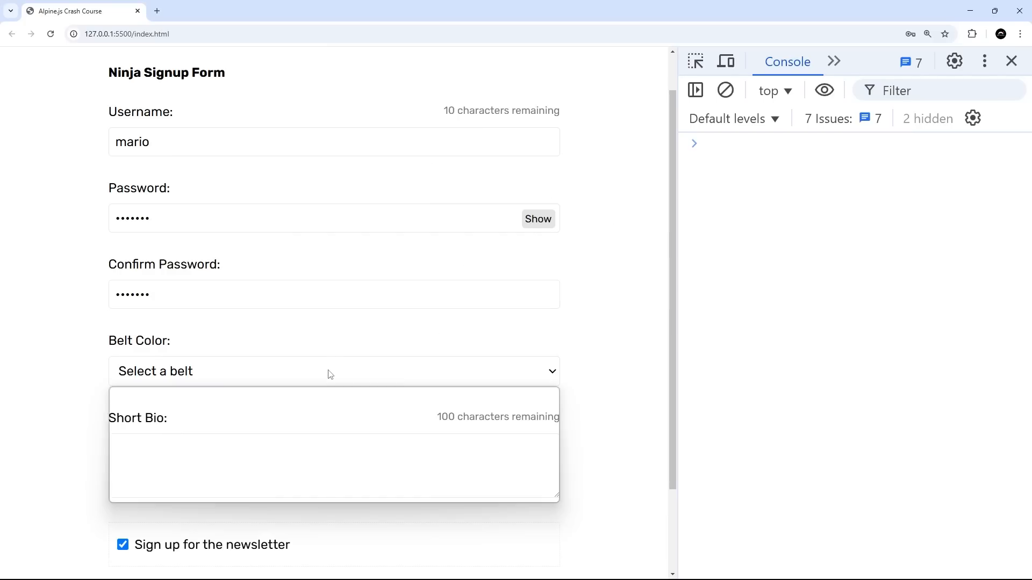
type("hello my name is")
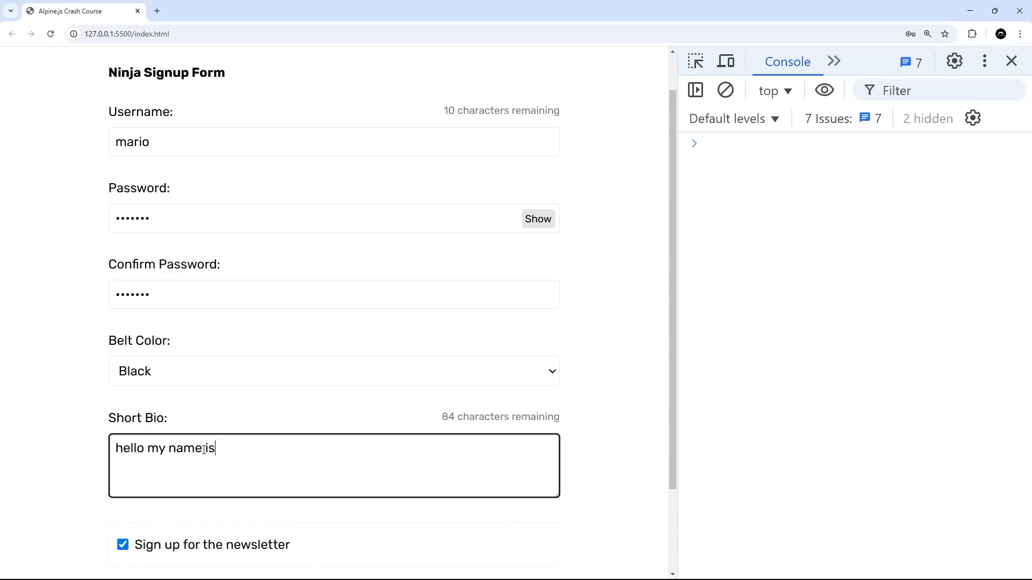
type("mario")
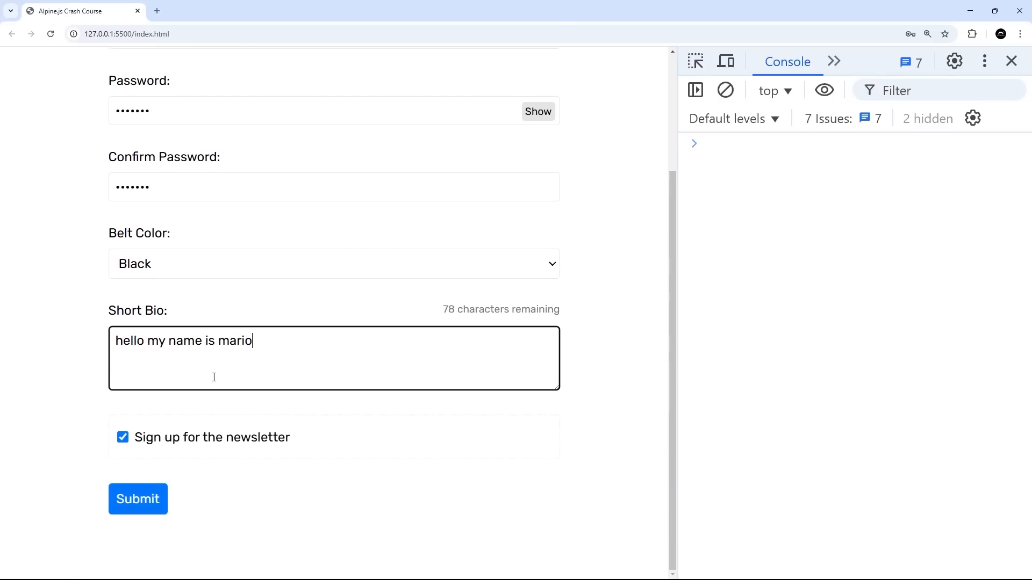
left_click(137, 499)
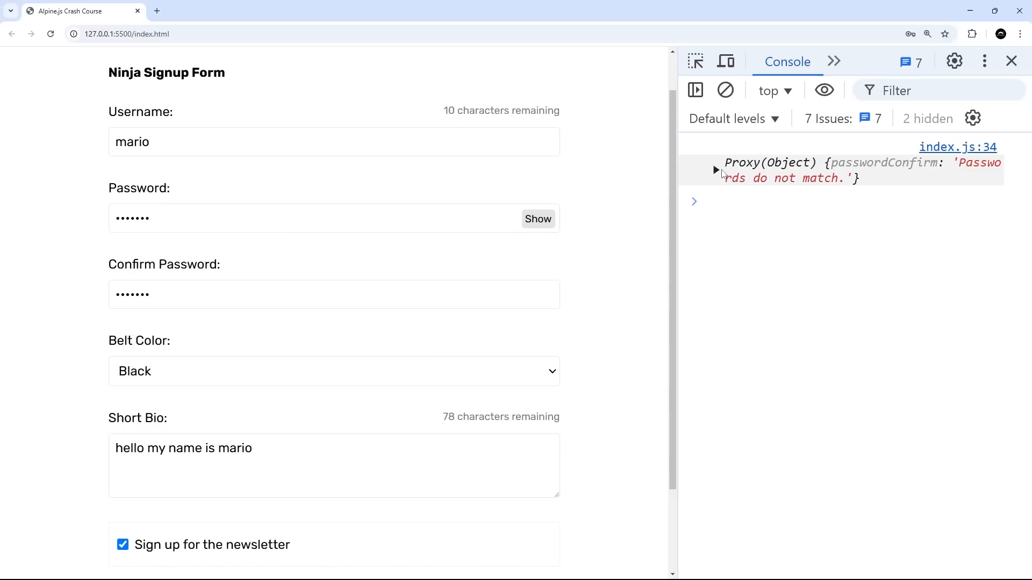
left_click(715, 170)
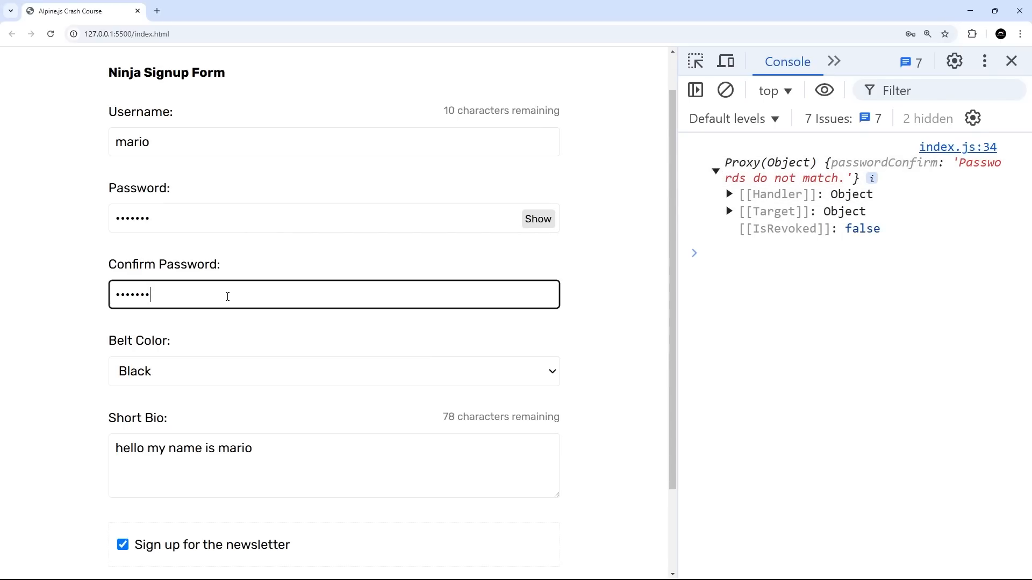
type("•")
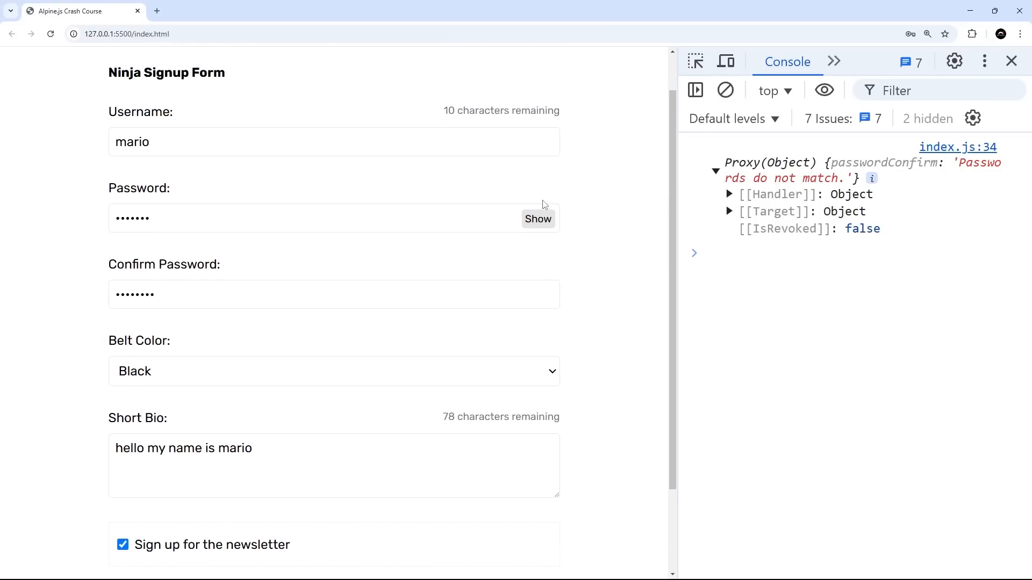
scroll("down", 3)
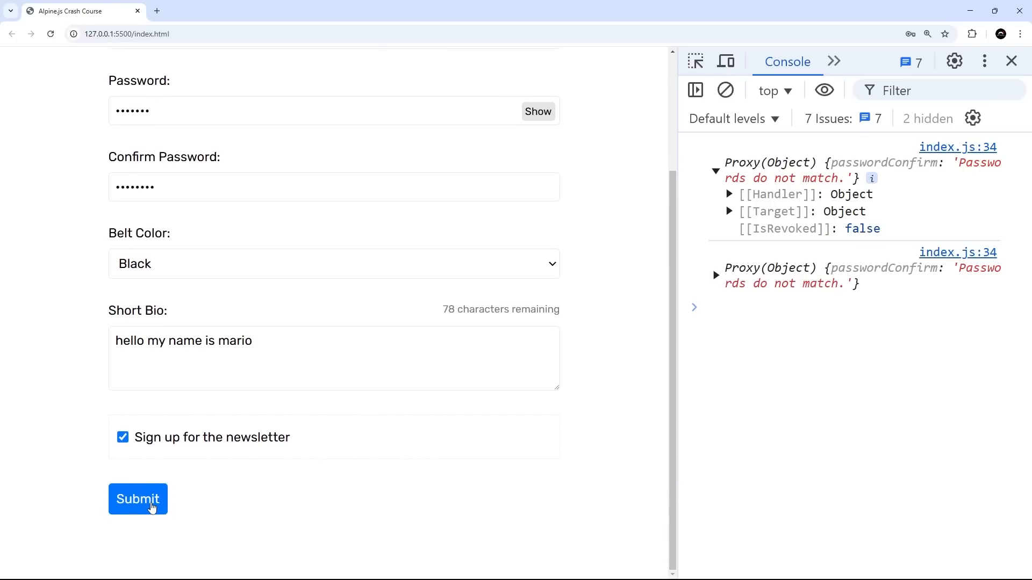
mouse_move(691, 365)
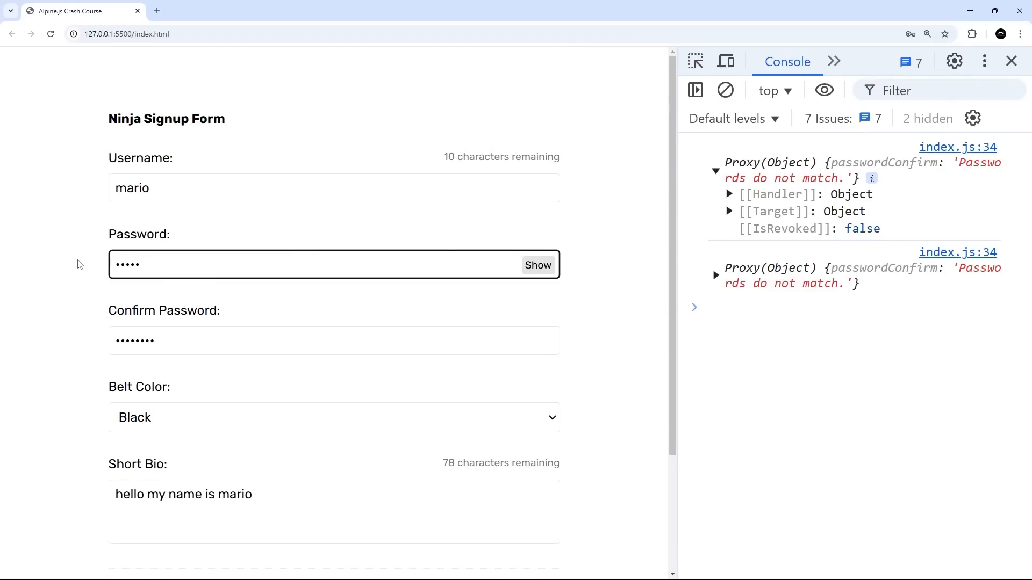
left_click(537, 264)
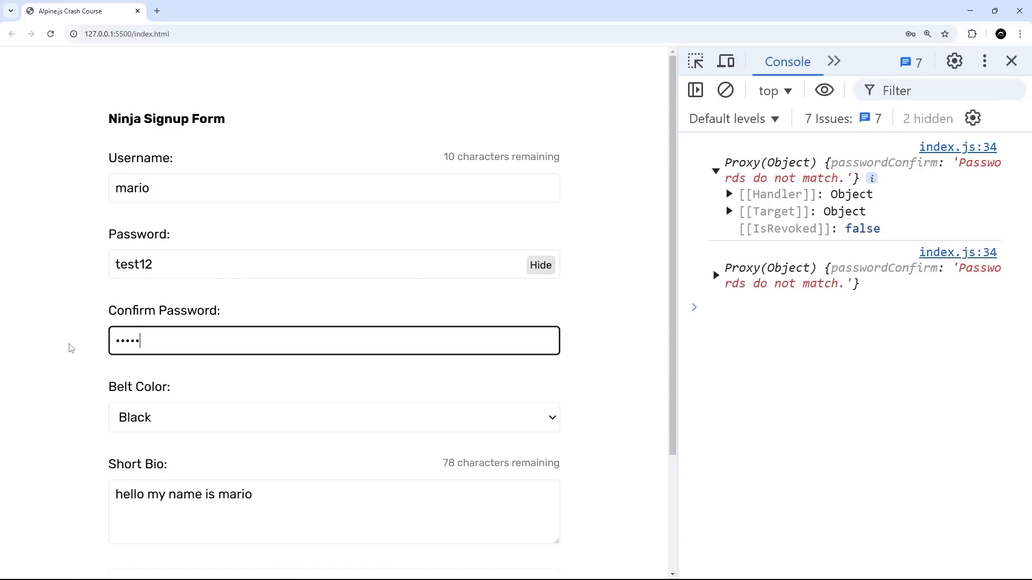
Submit the form, logging mario's data with empty errors and clearing the fields
scroll("down", 3)
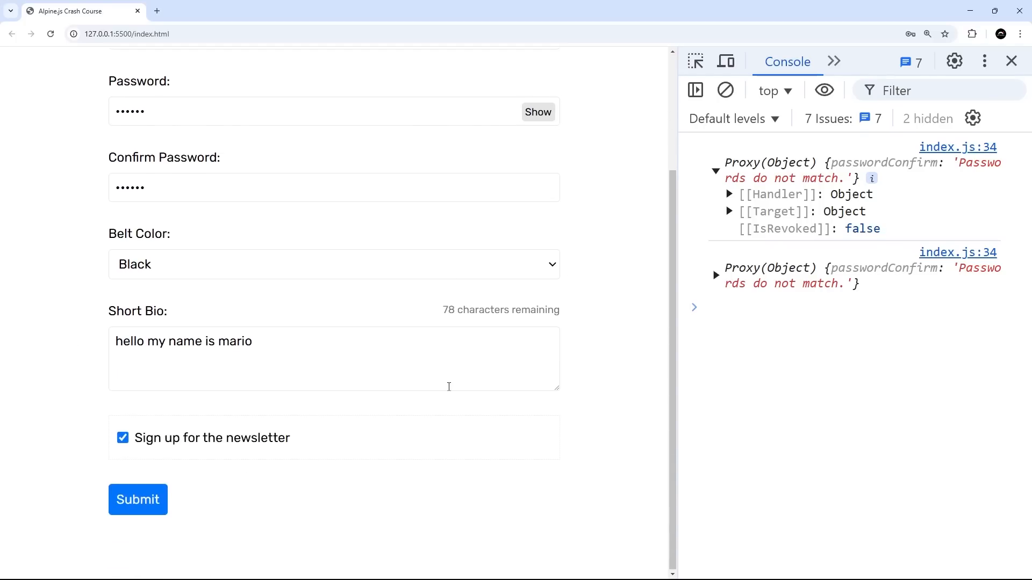
left_click(137, 499)
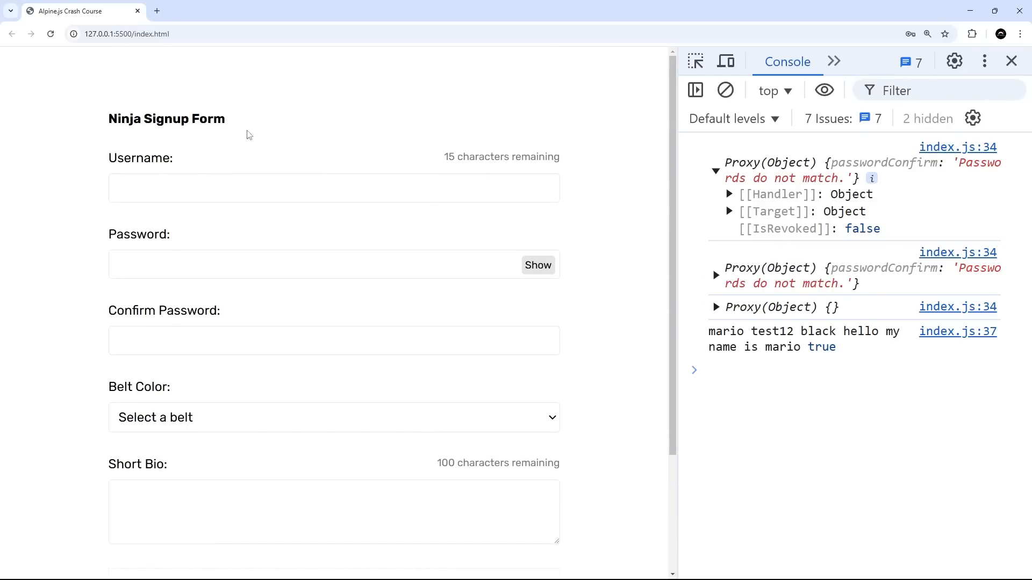
scroll("down", 3)
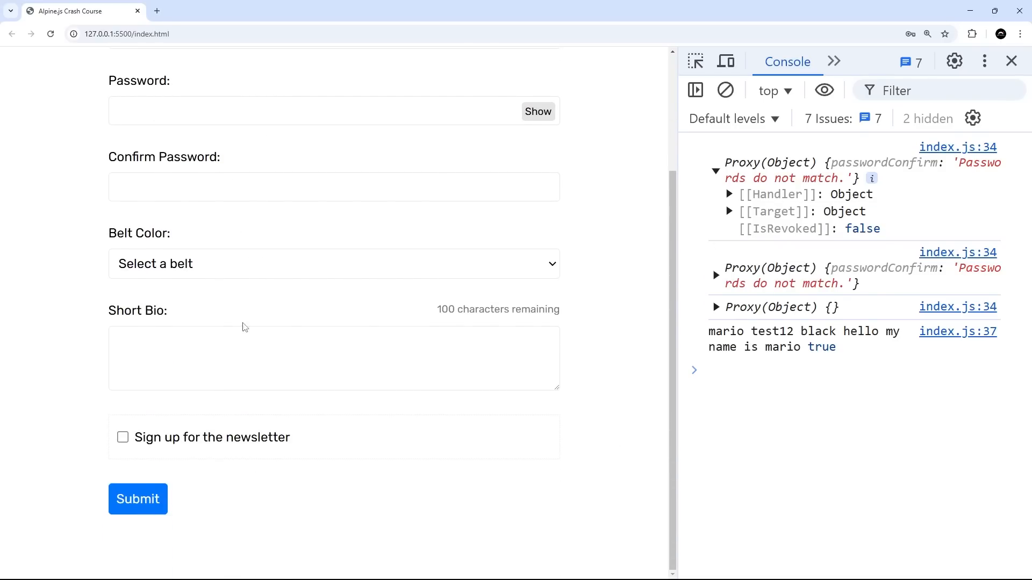